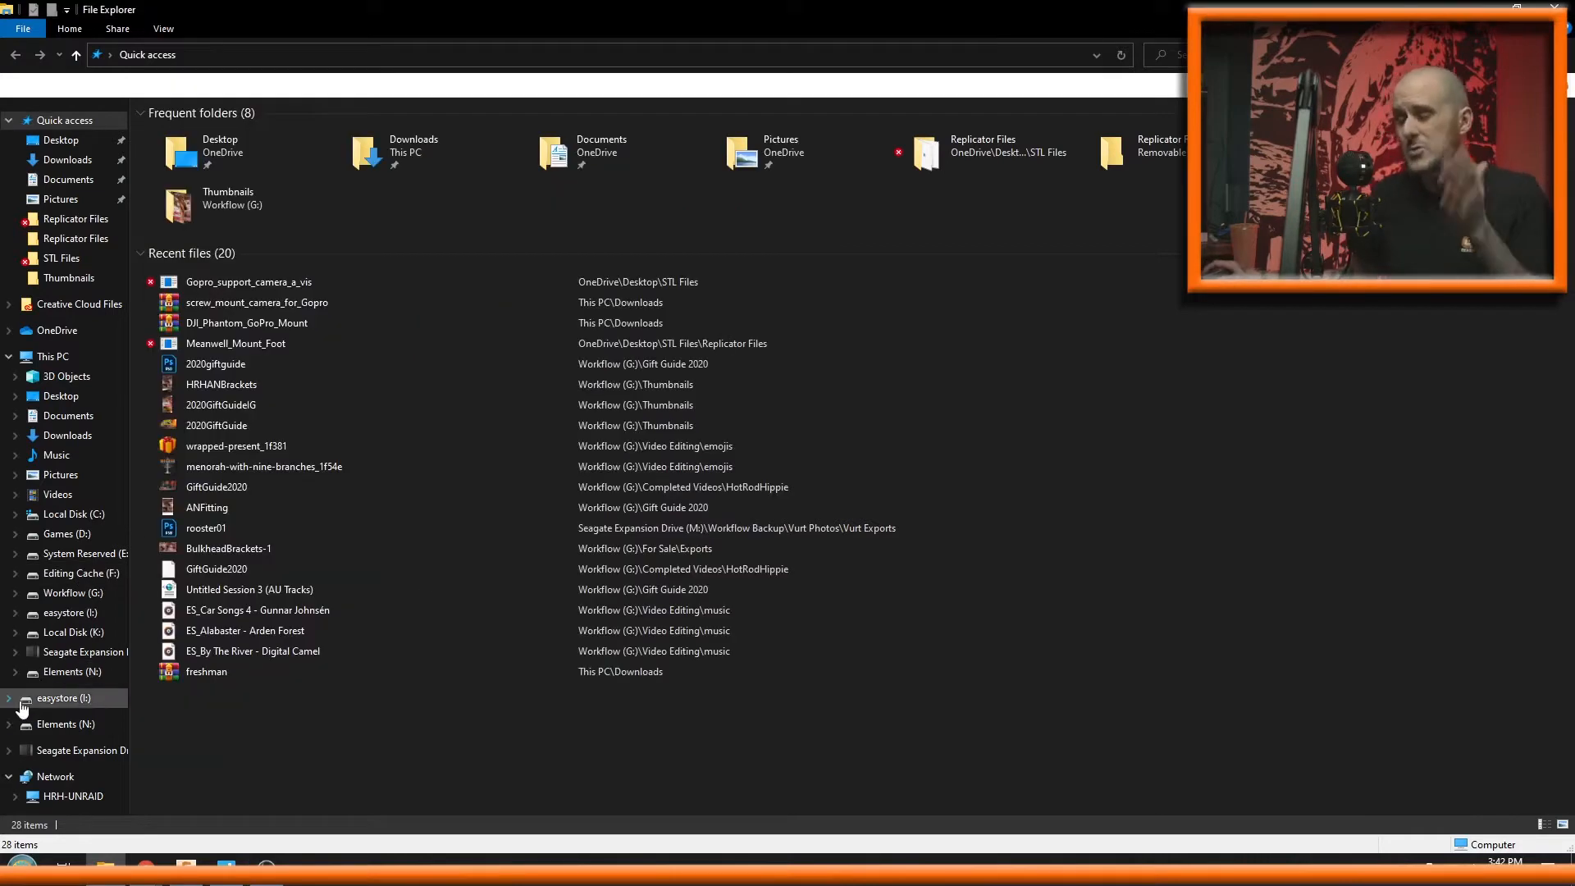
# Launch Disk Management by searching 'di' from the Start search and choosing the diskmgmt result.
pyautogui.click(15, 864)
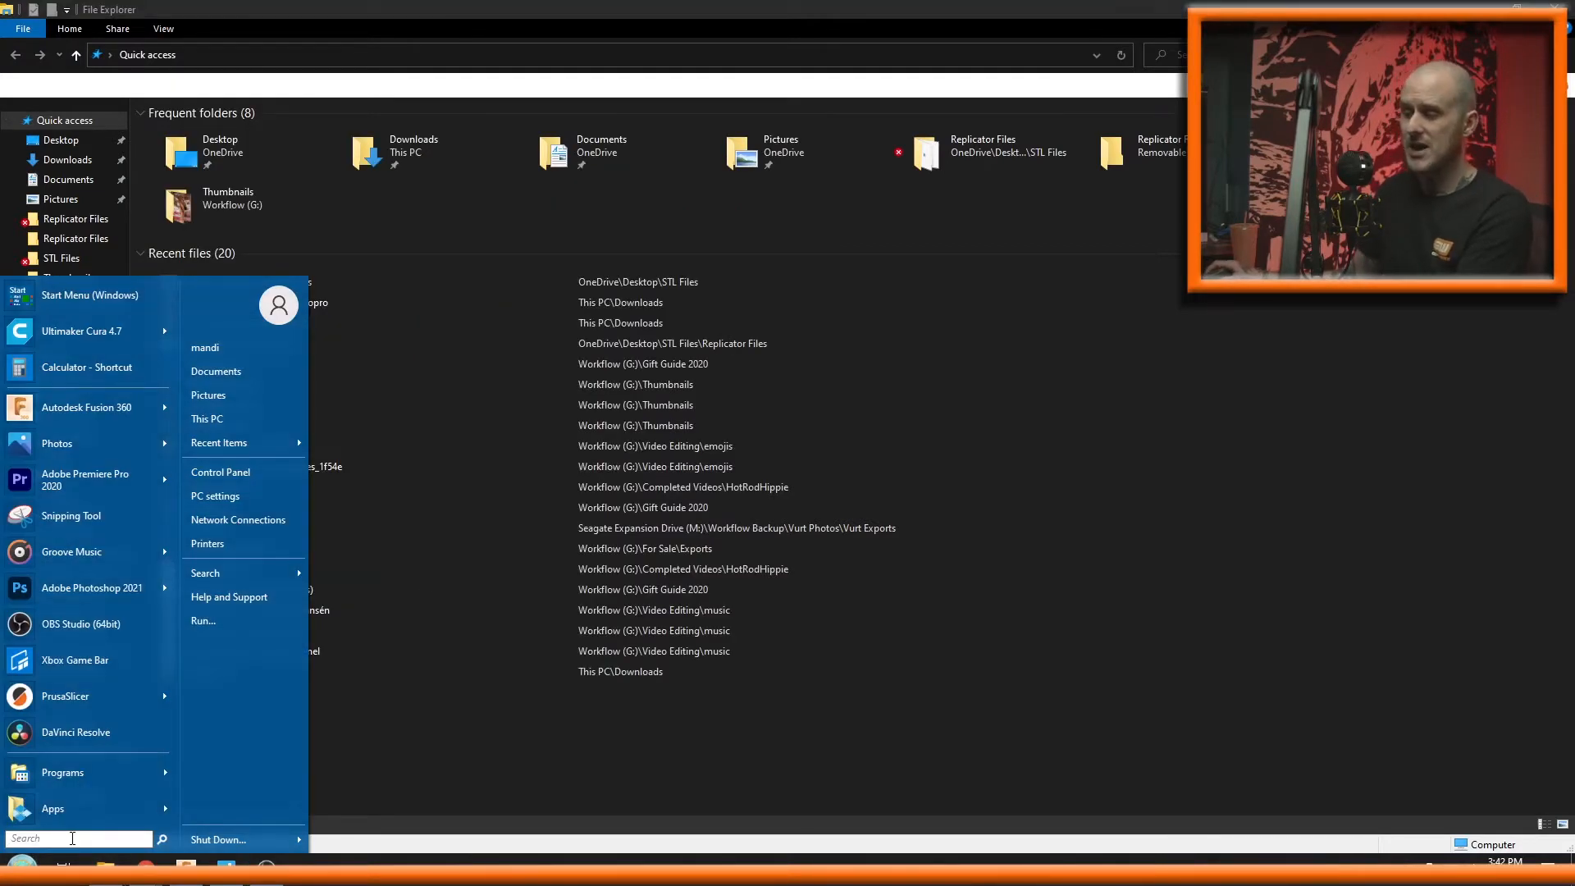
pyautogui.write('diskmgmt')
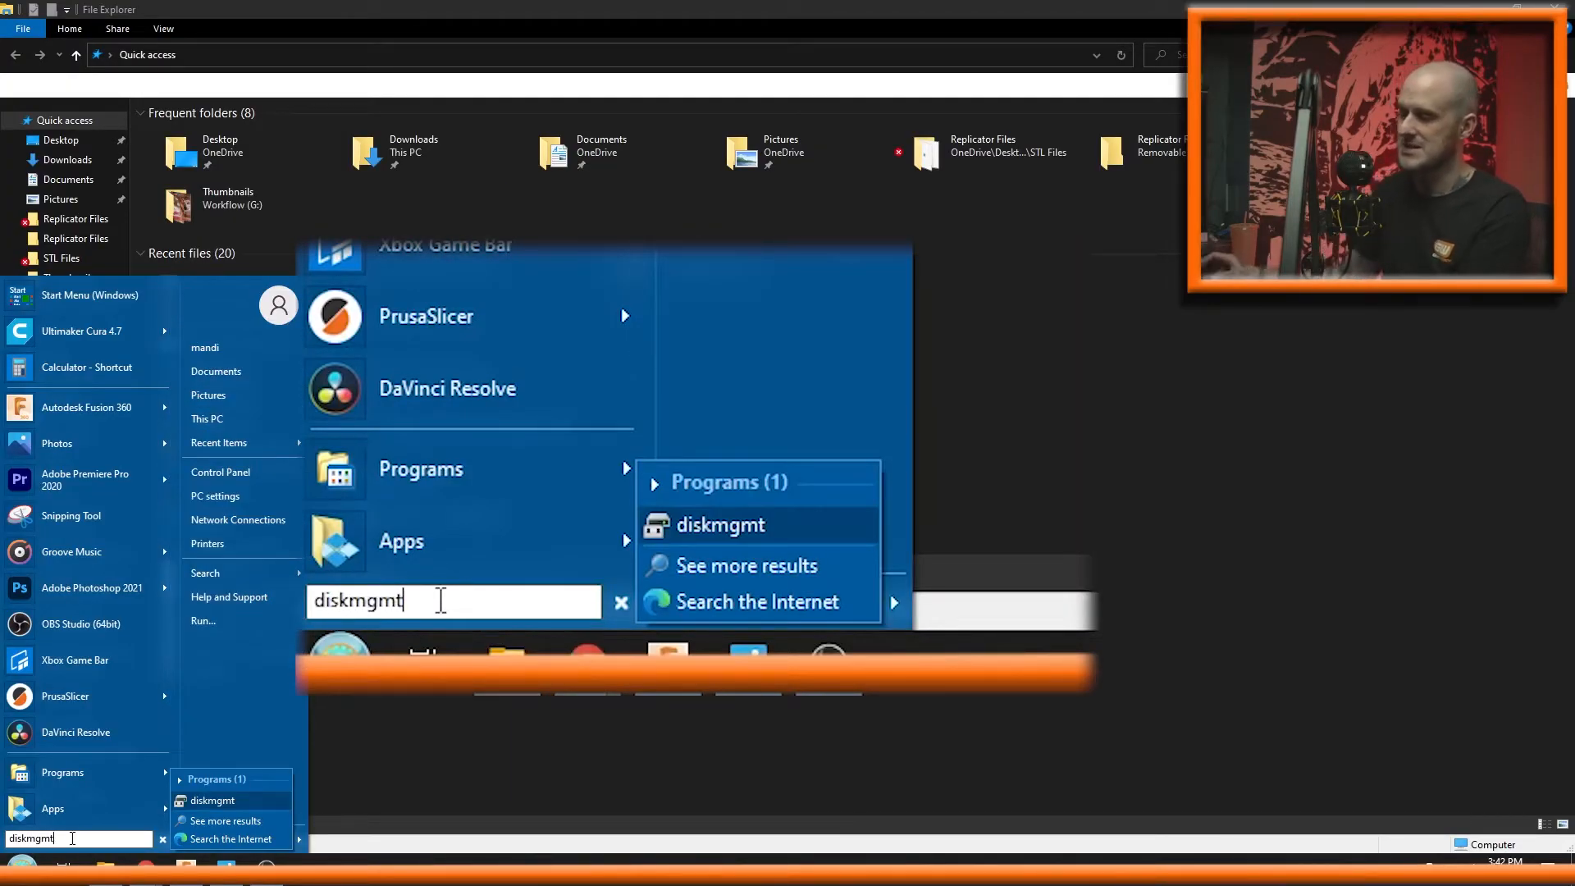
pyautogui.click(719, 525)
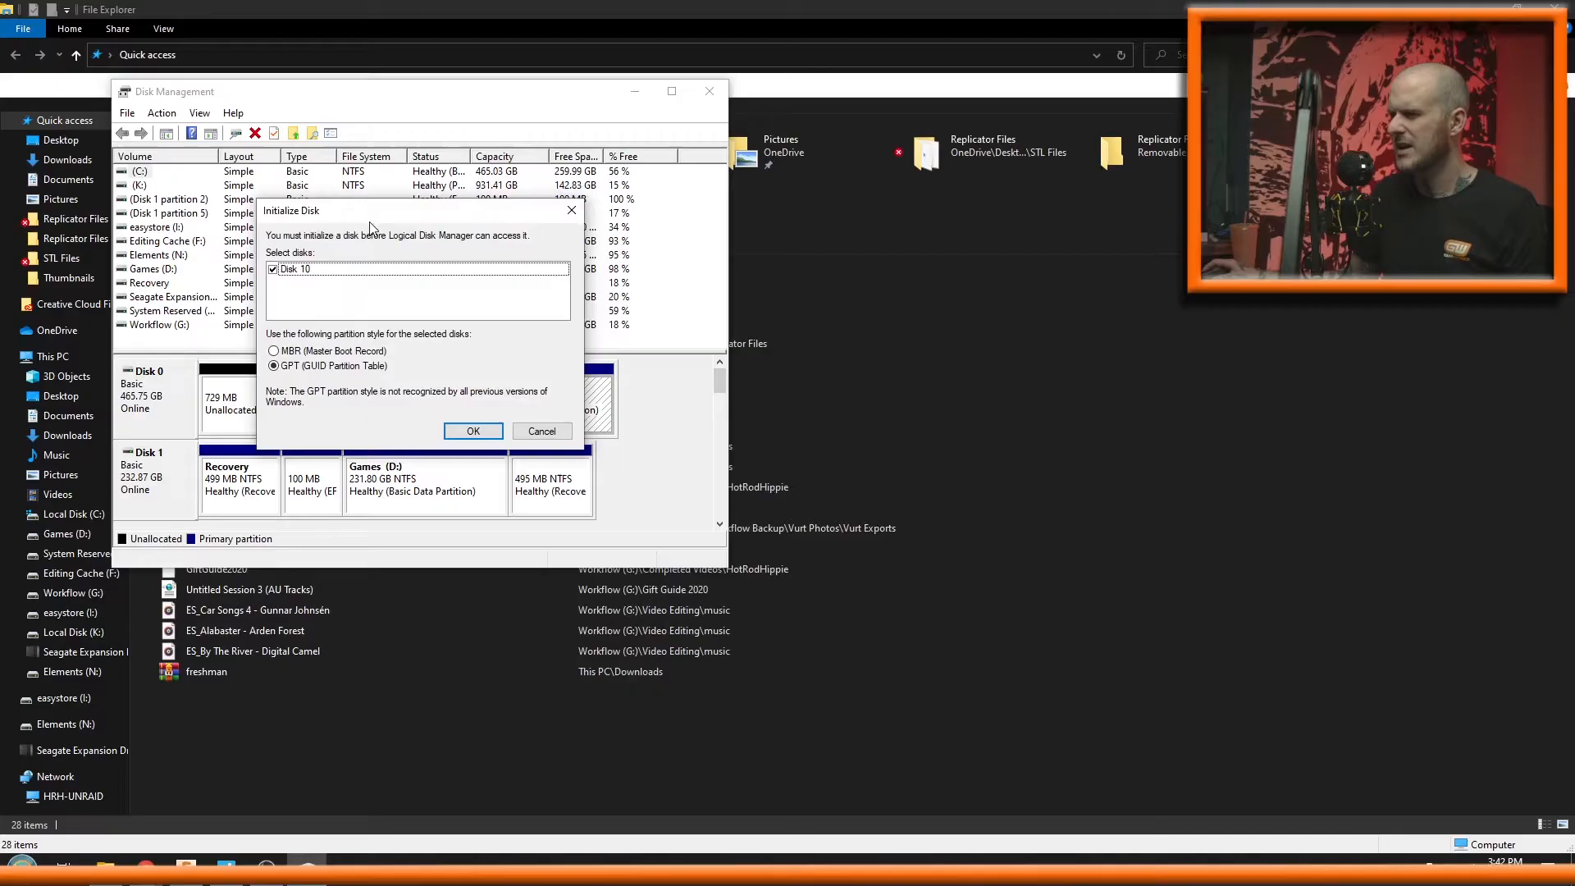
pyautogui.moveTo(454, 275)
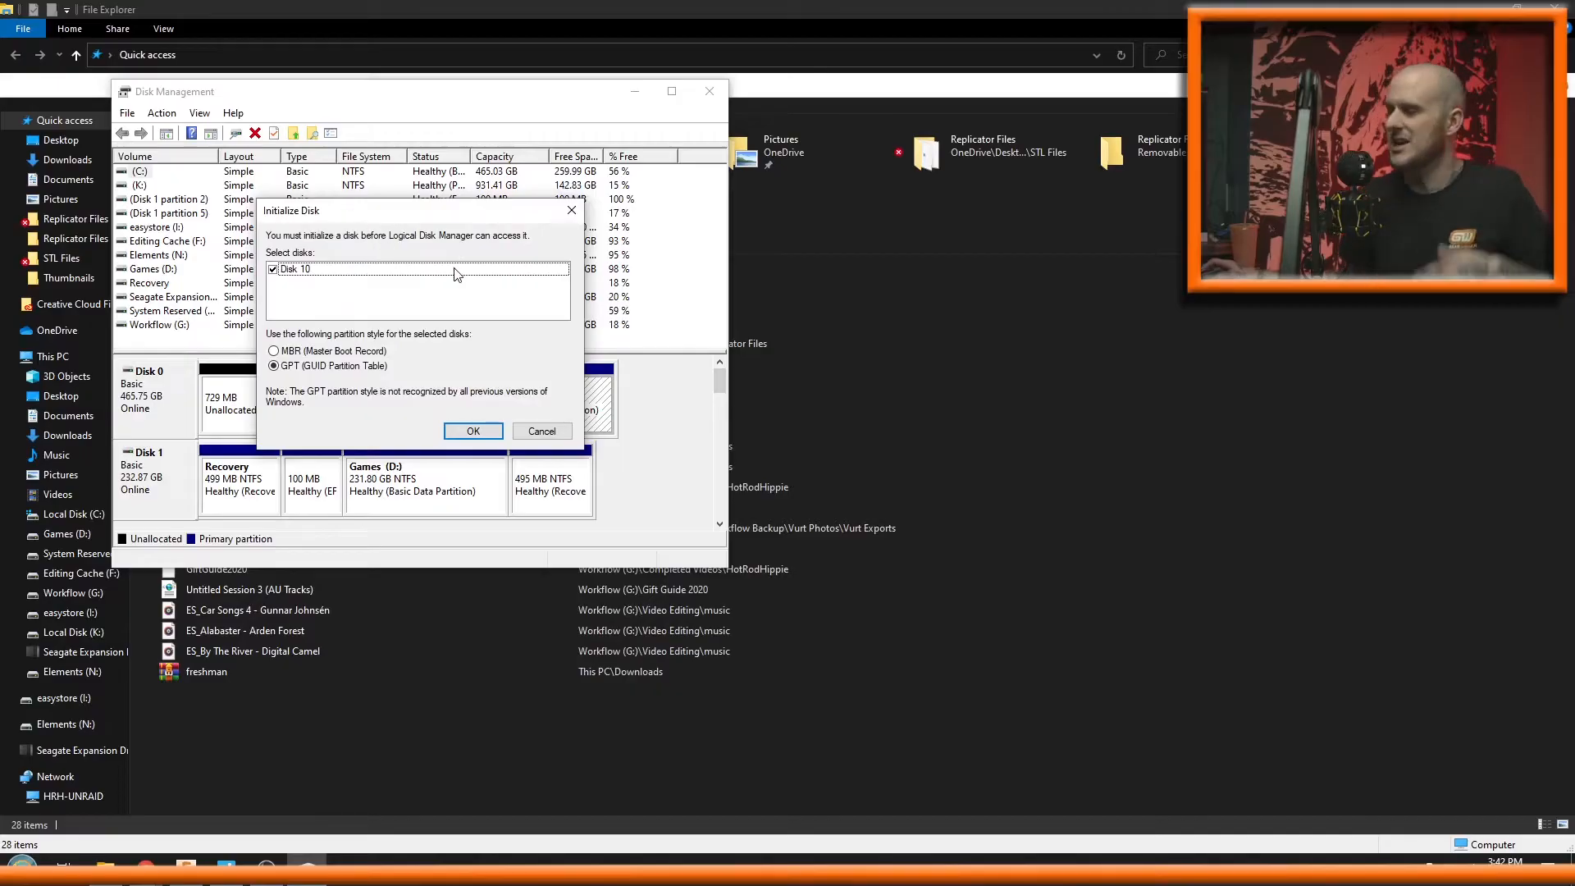
pyautogui.moveTo(648, 433)
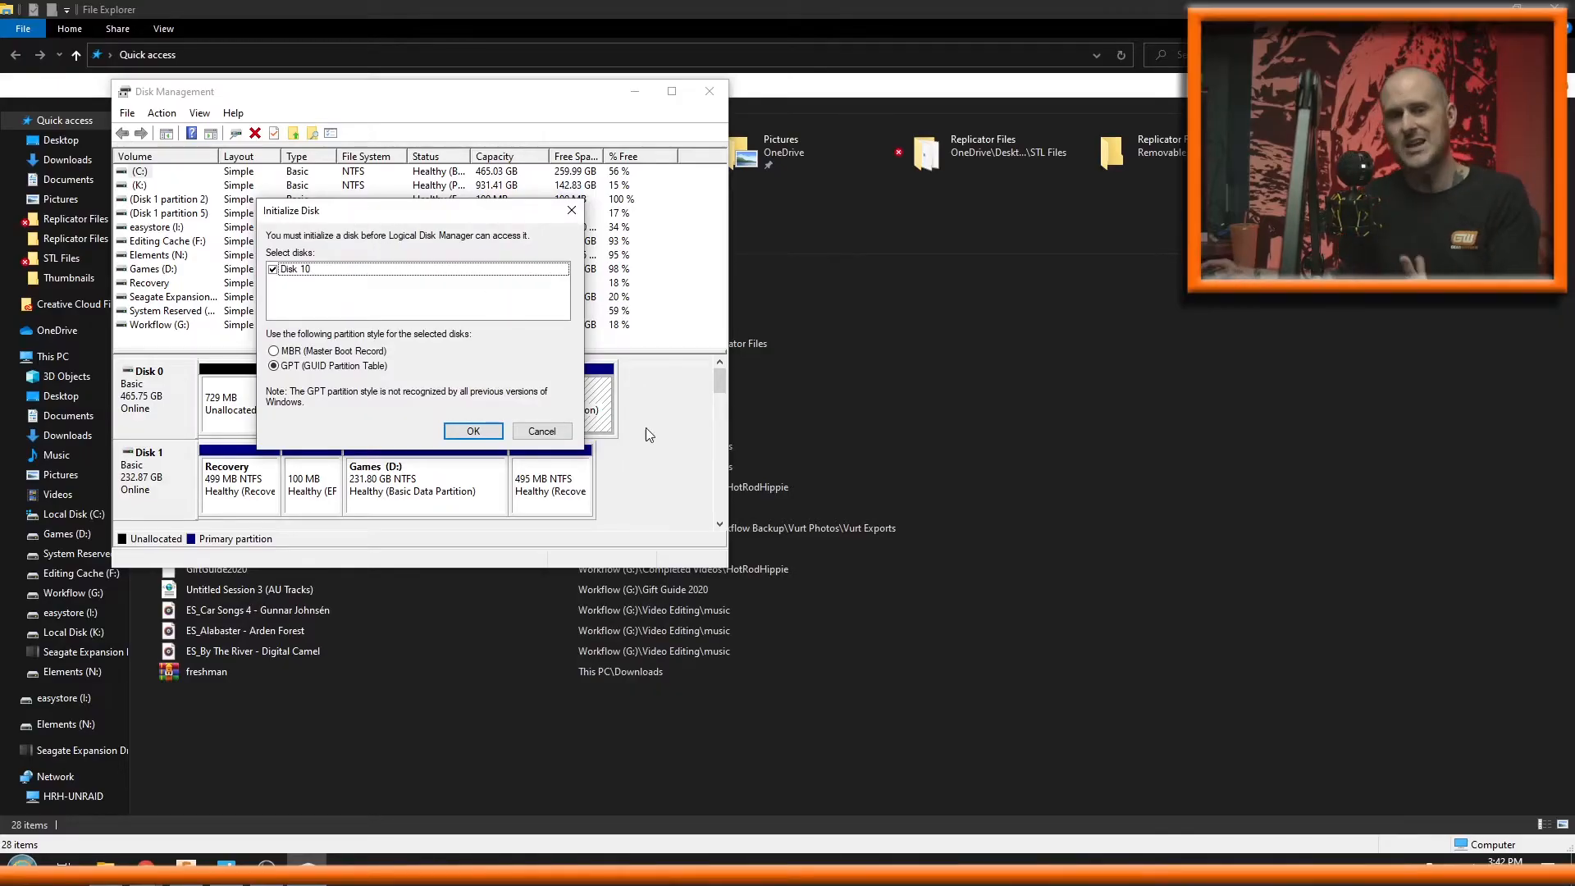
pyautogui.moveTo(642, 414)
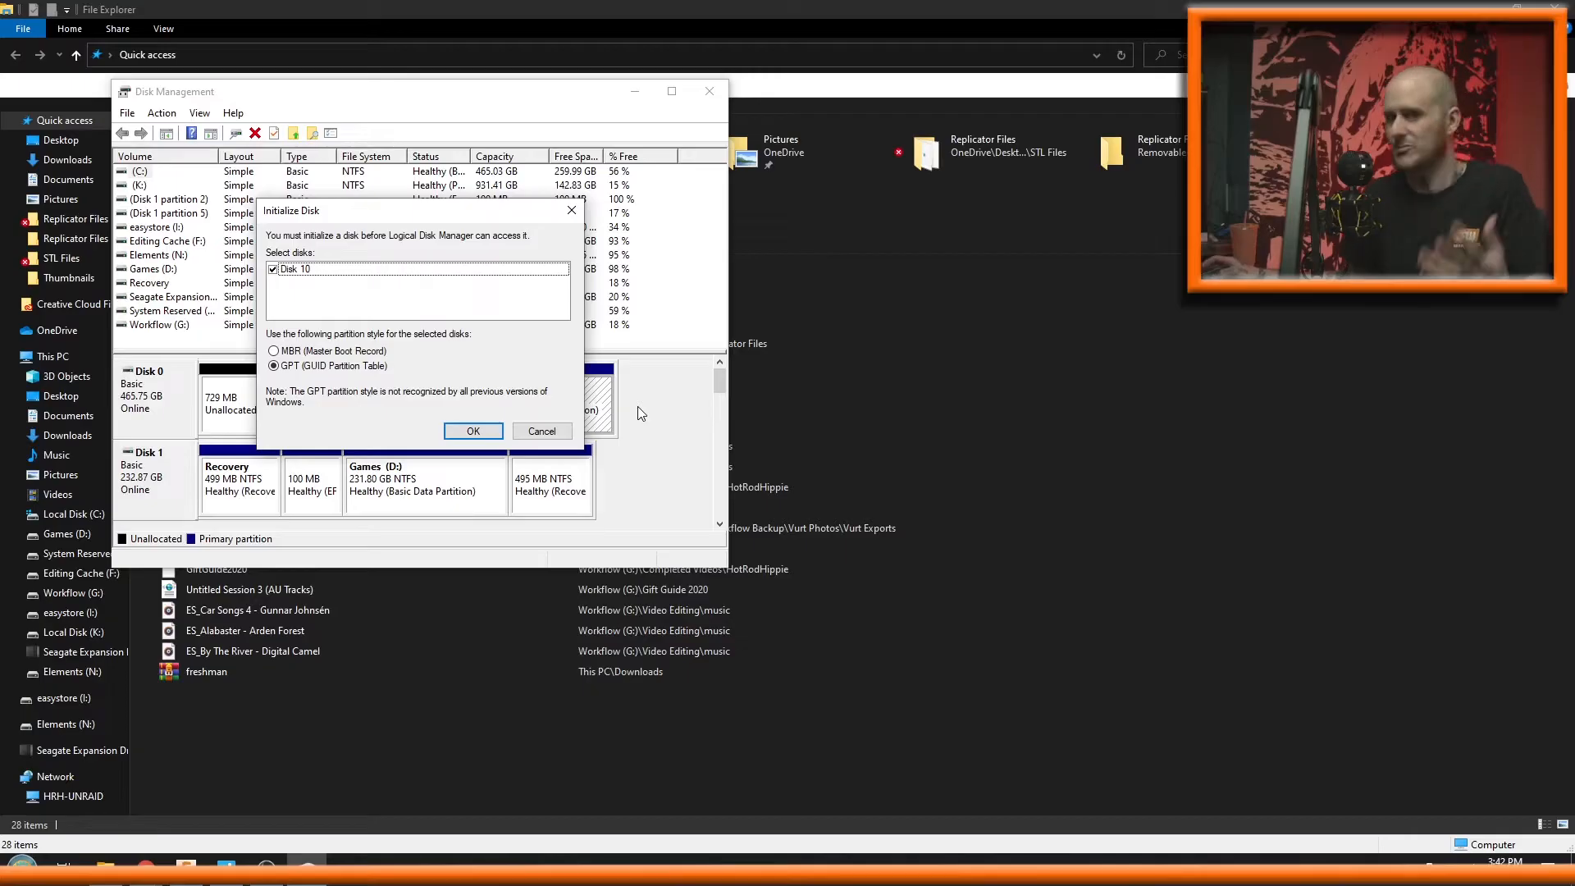
pyautogui.moveTo(621, 369)
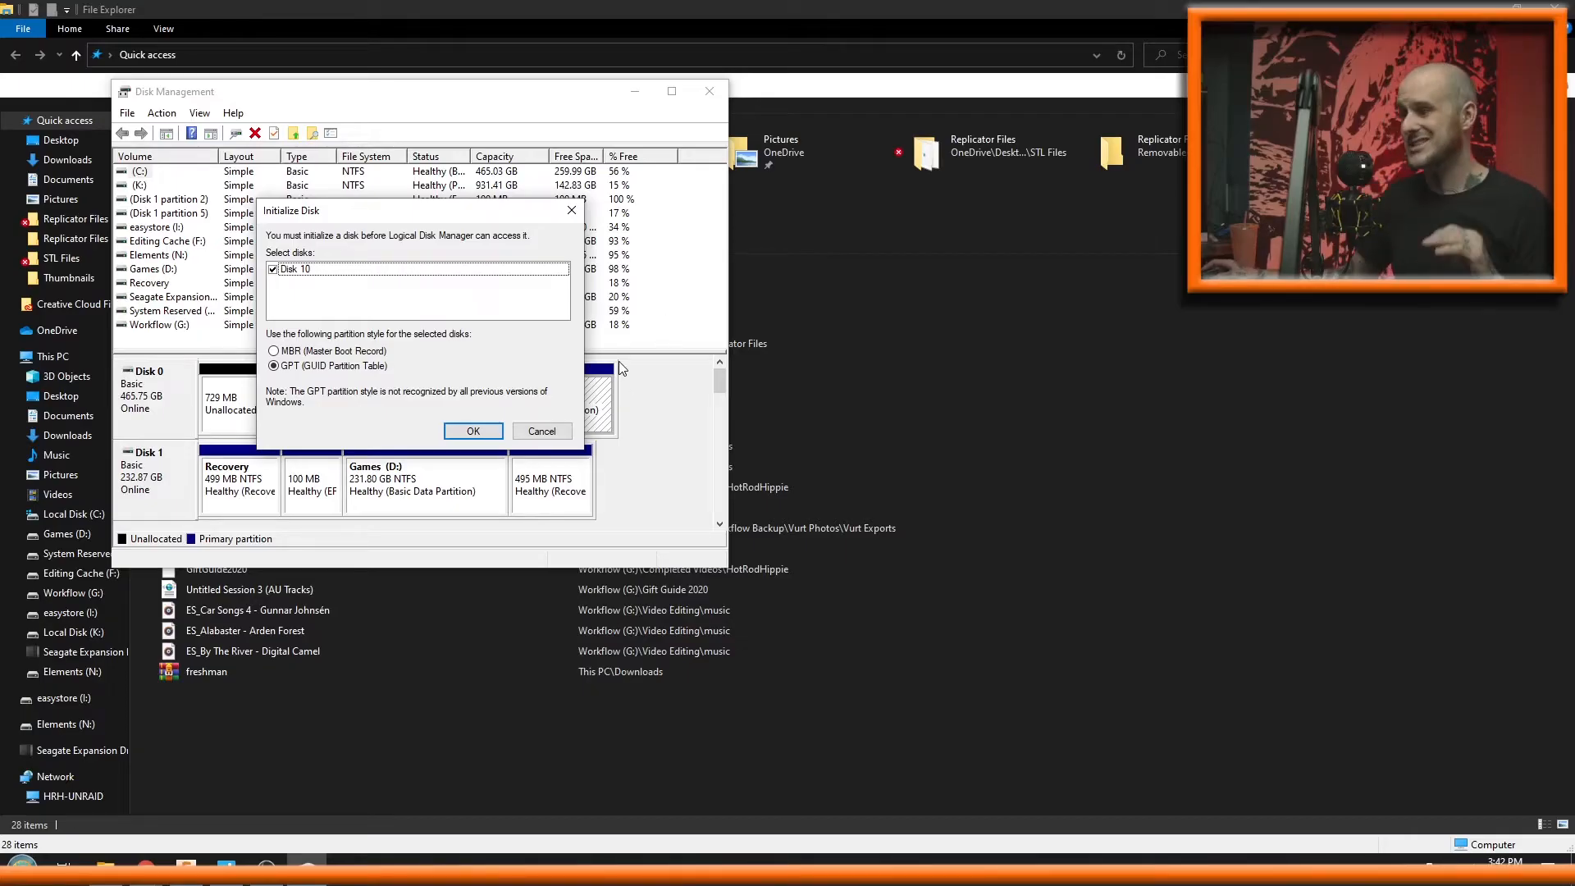
# Cancel the Initialize Disk prompt for Disk 10, leaving it uninitialized.
pyautogui.click(473, 431)
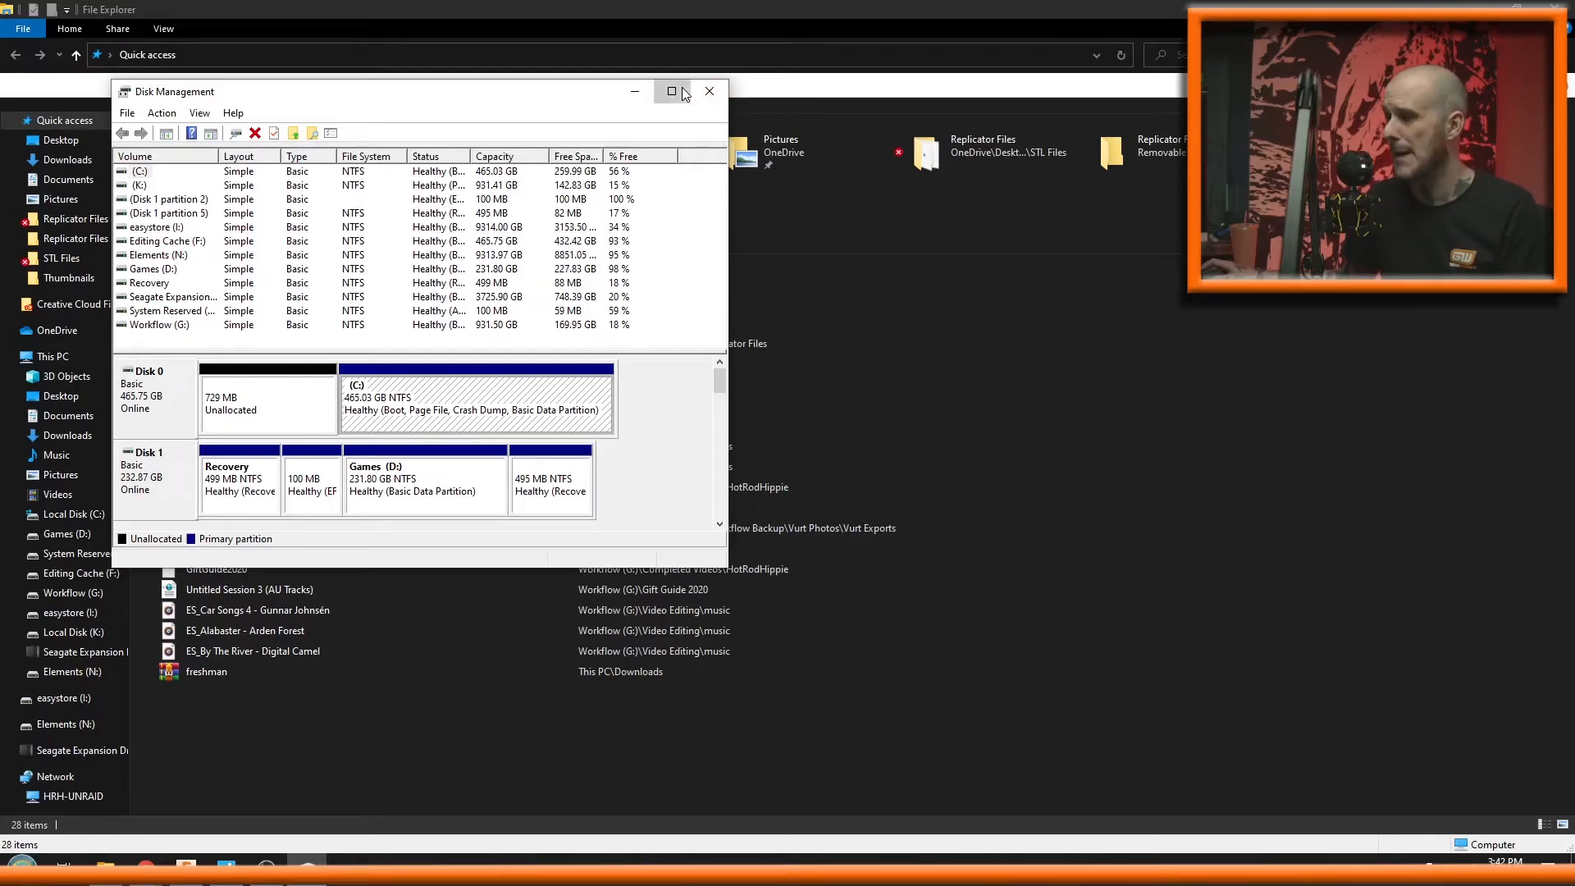
# Maximize Disk Management to inspect the partition layout of Disks 0 through 5.
pyautogui.click(671, 92)
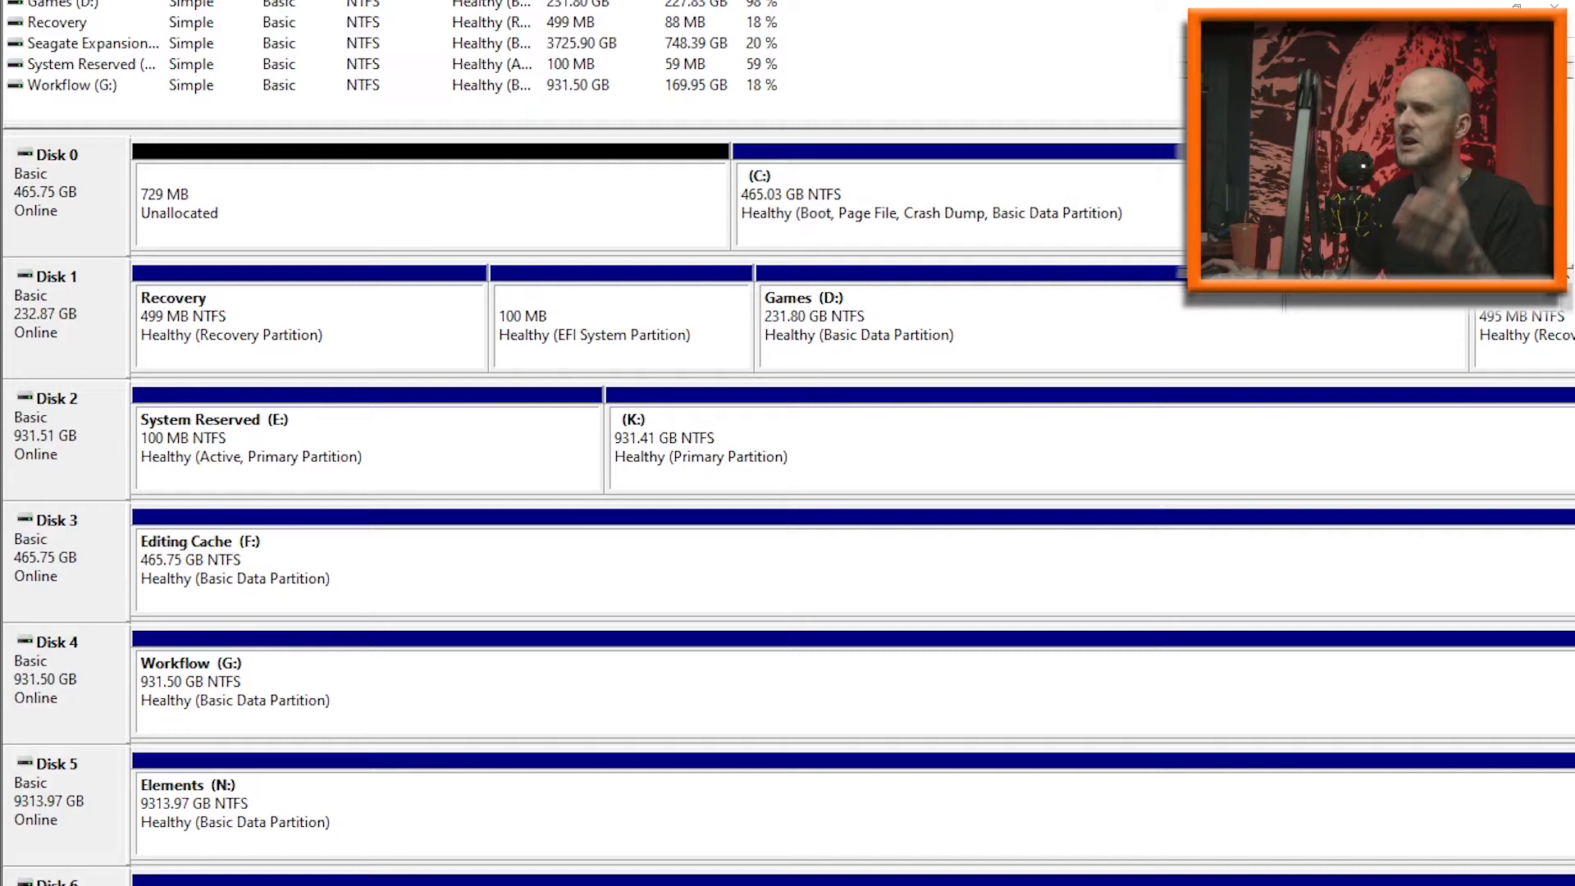
pyautogui.moveTo(1129, 412)
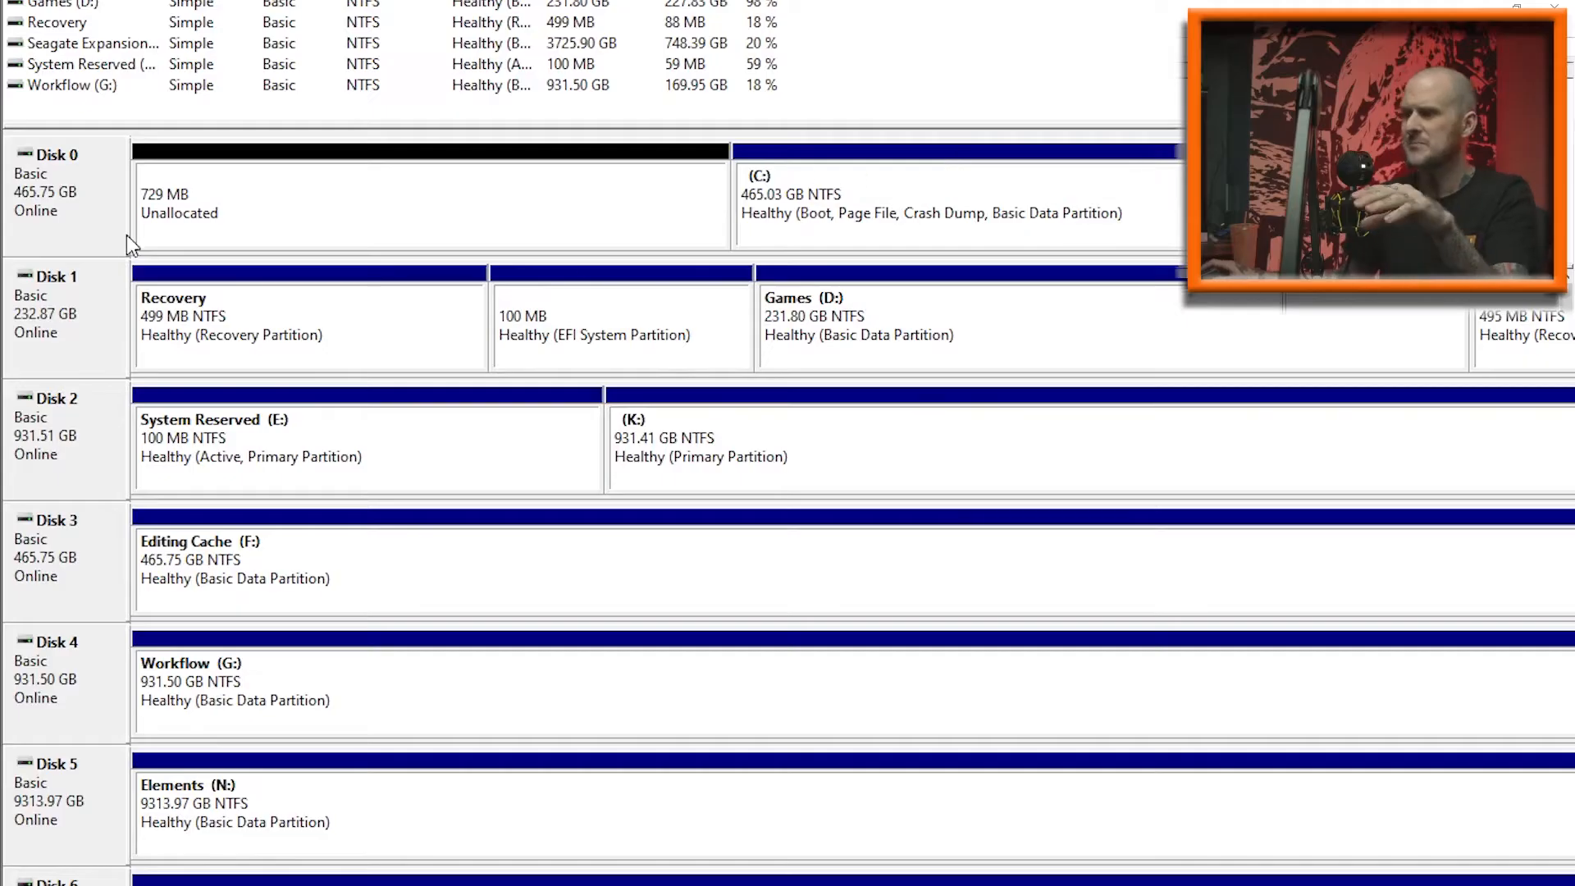
pyautogui.moveTo(177, 225)
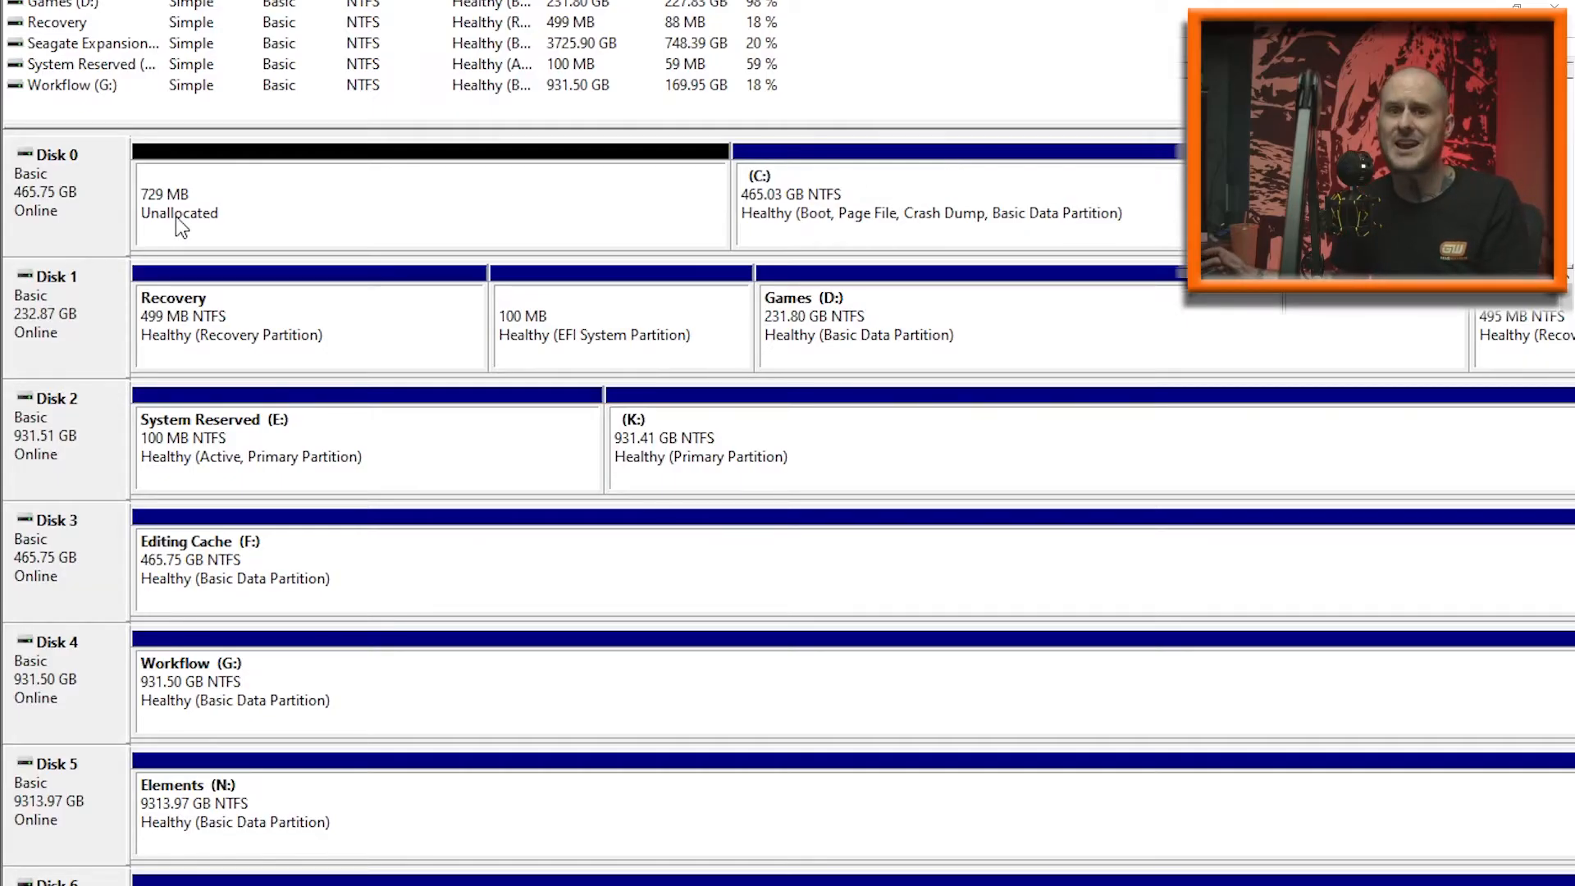
pyautogui.moveTo(617, 120)
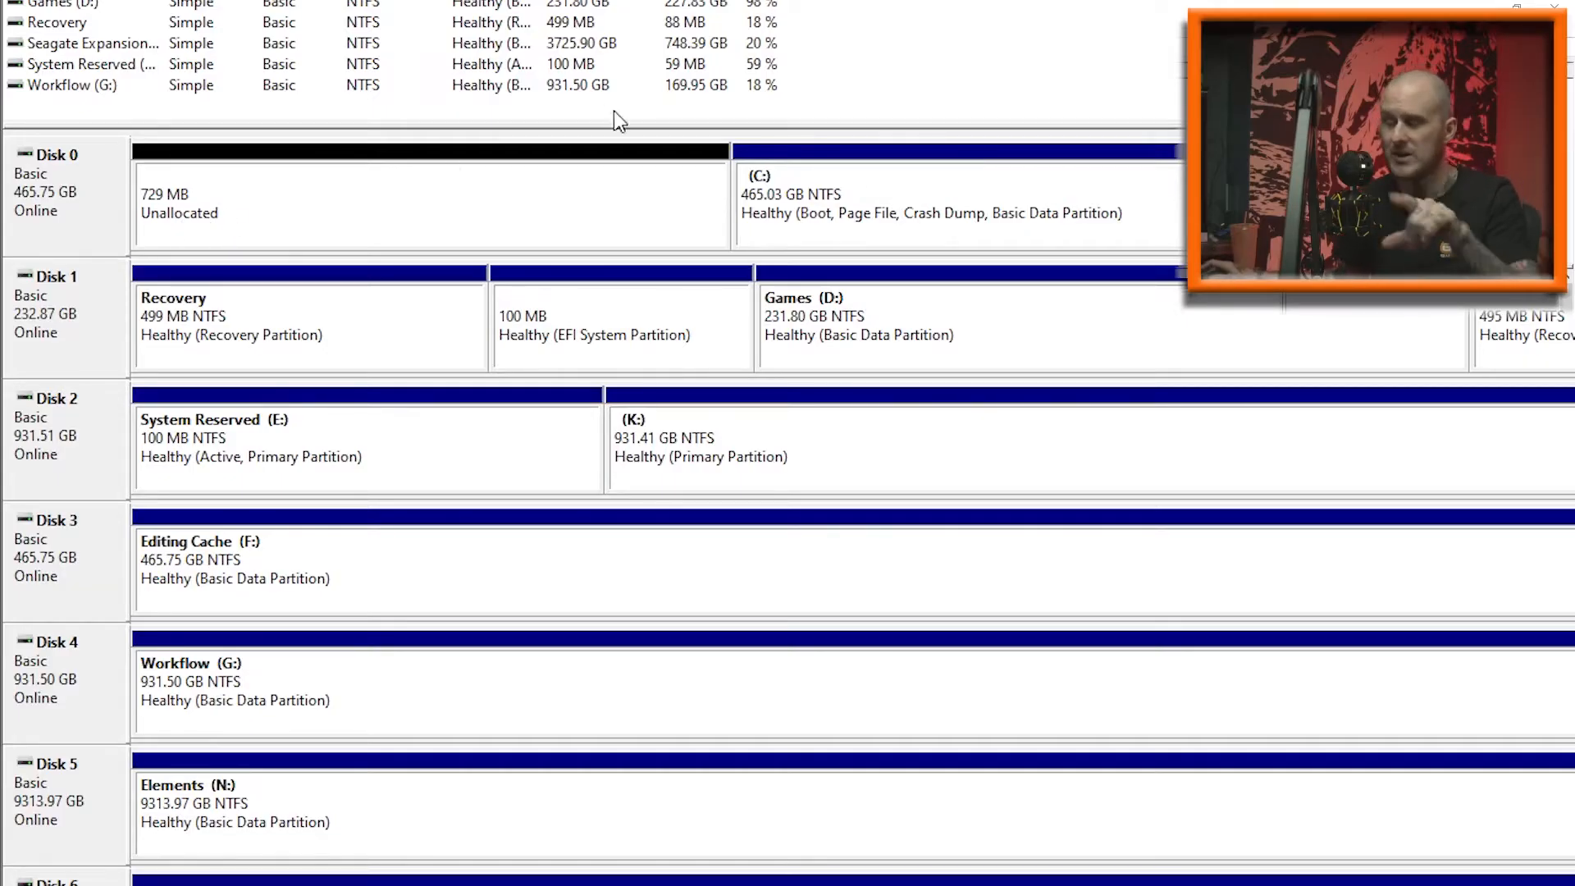
pyautogui.moveTo(970, 120)
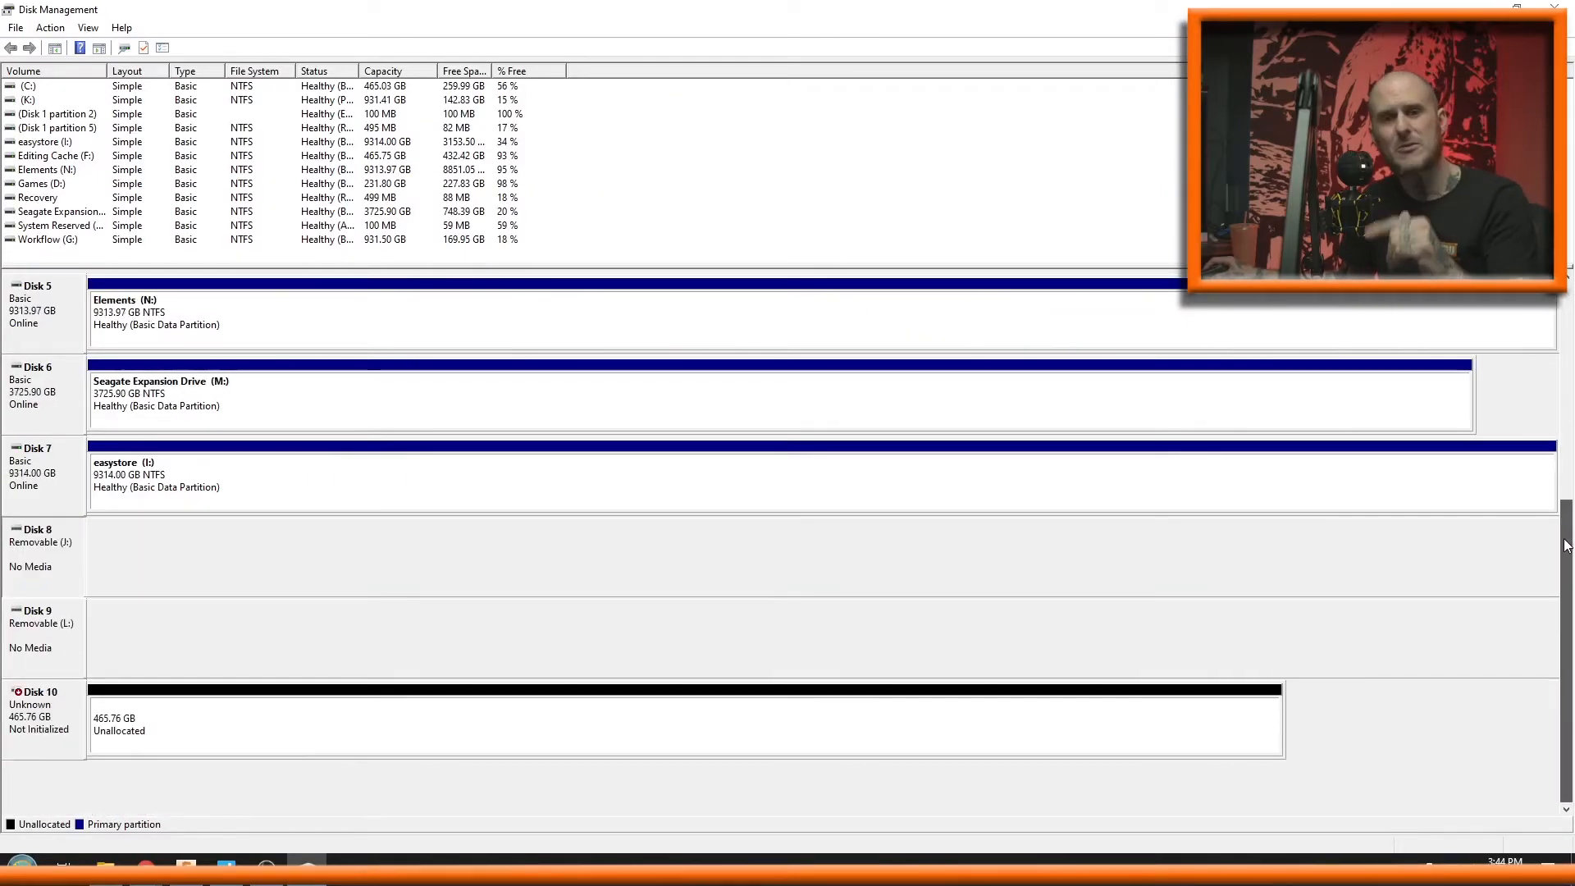
pyautogui.moveTo(1531, 577)
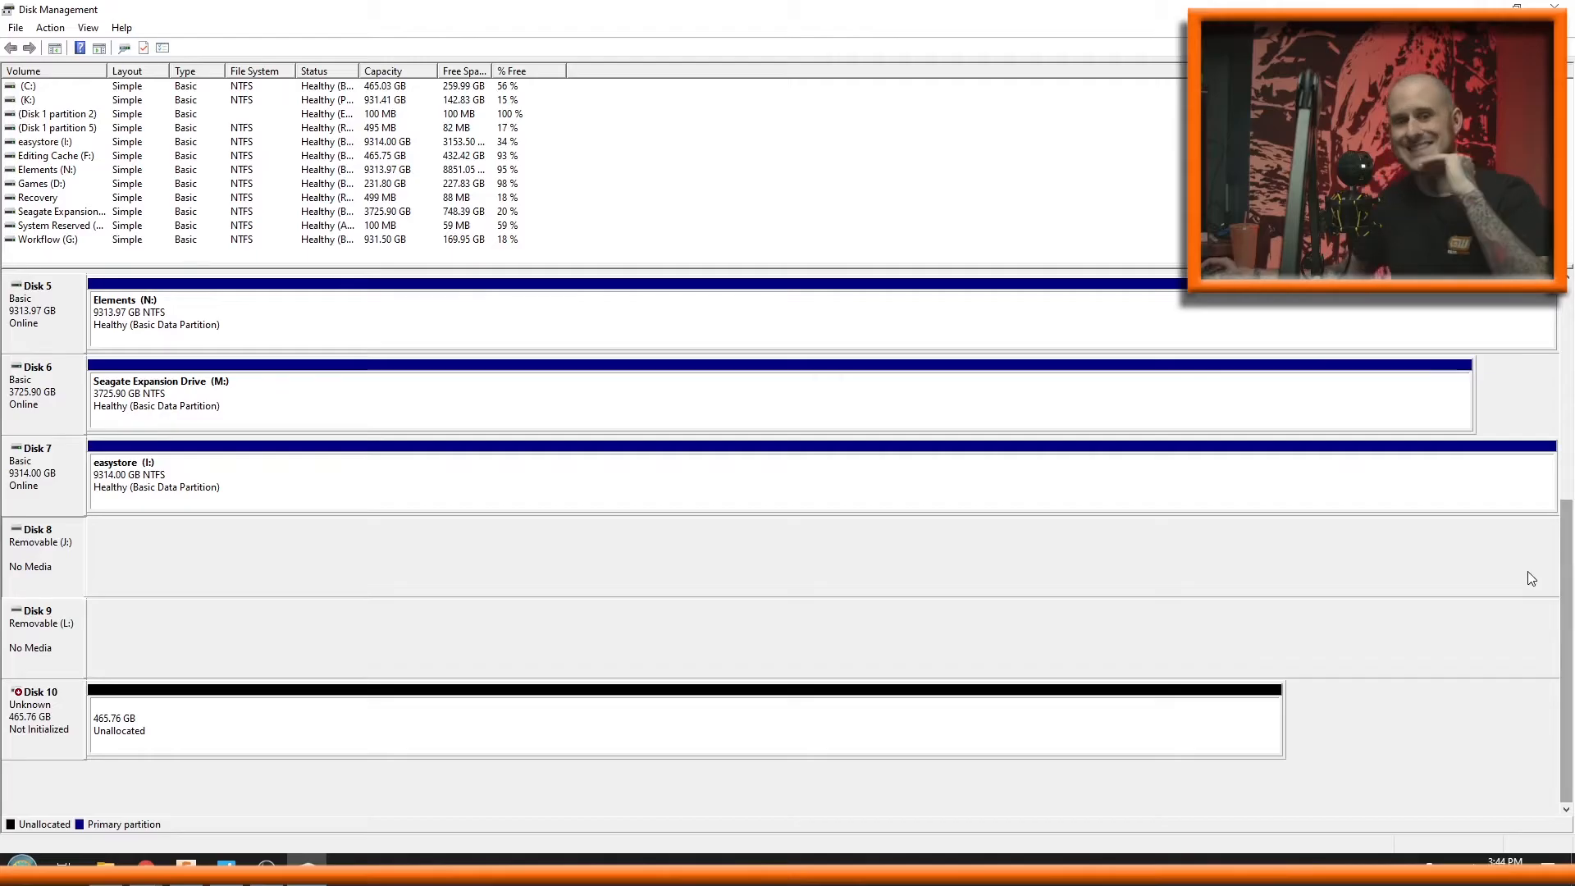
pyautogui.moveTo(1531, 578)
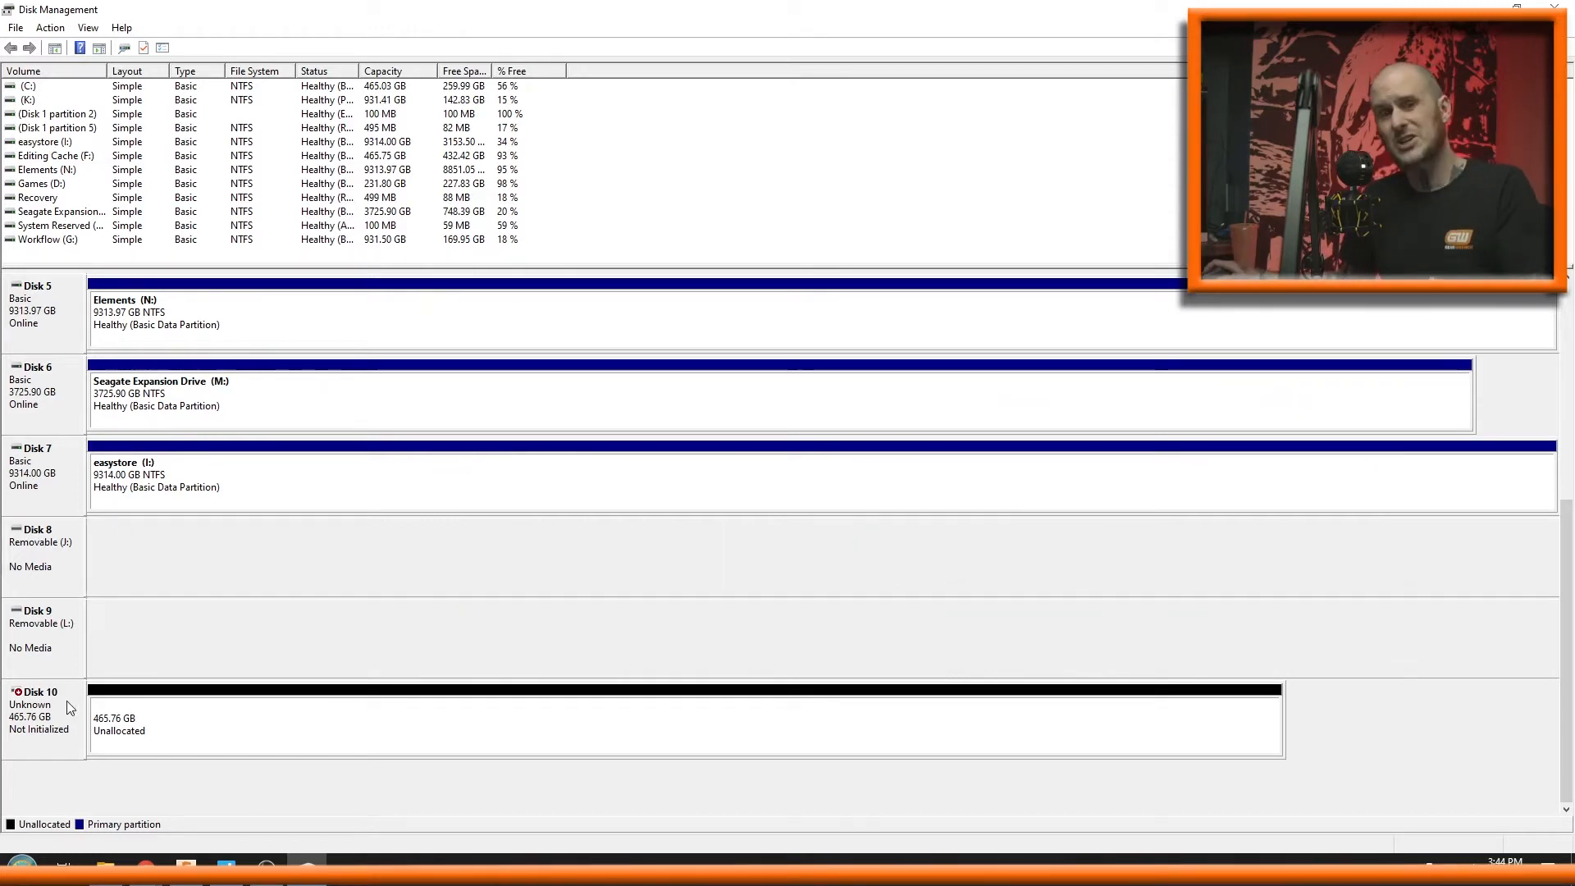
pyautogui.moveTo(197, 720)
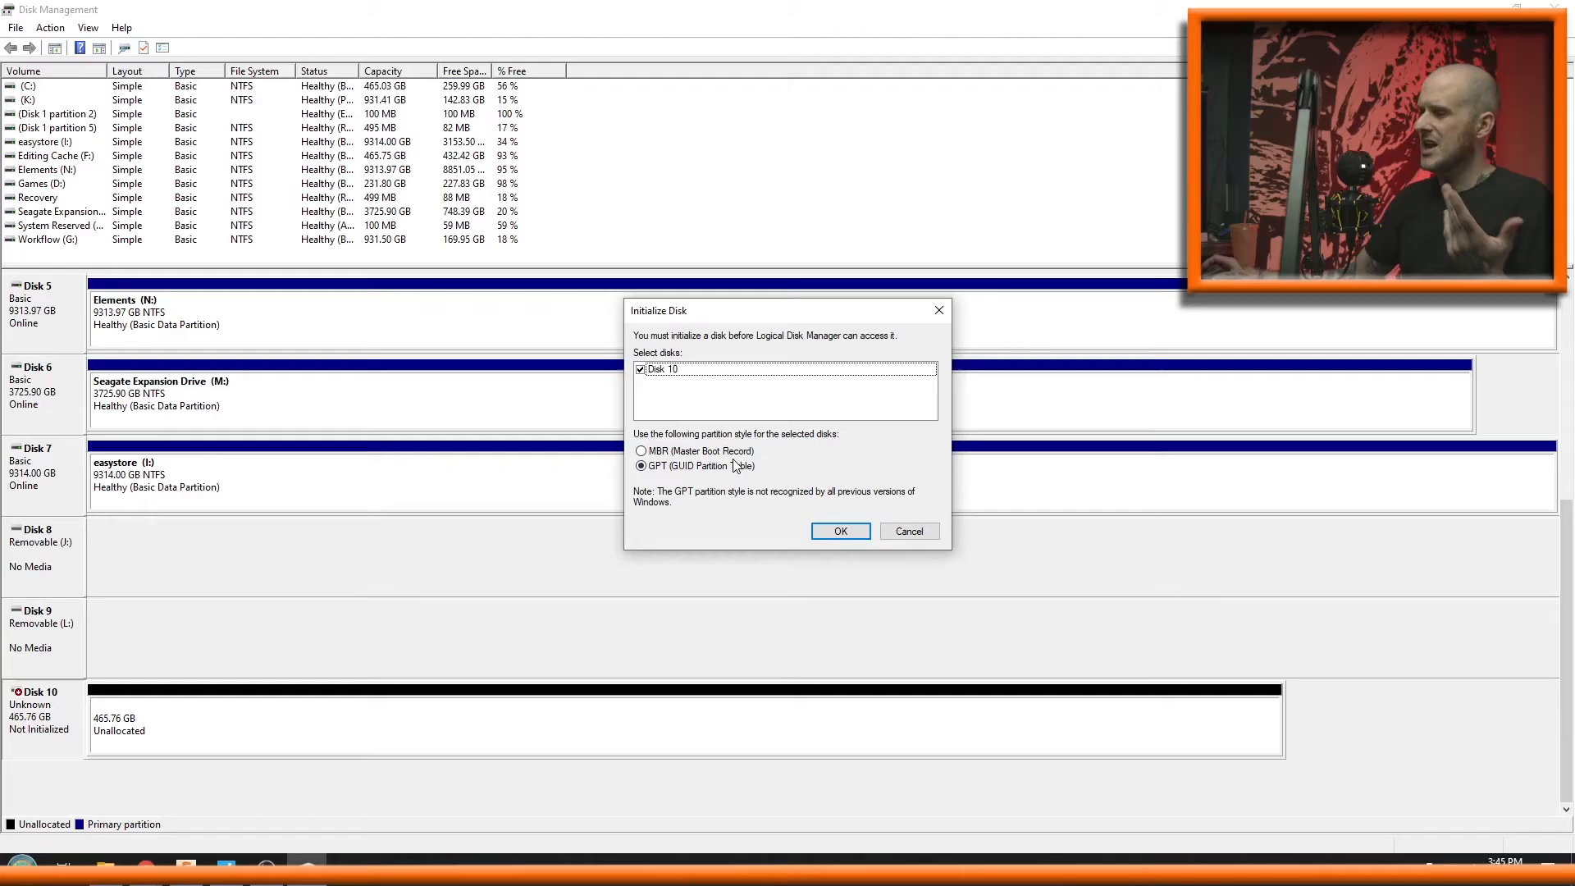
pyautogui.moveTo(825, 440)
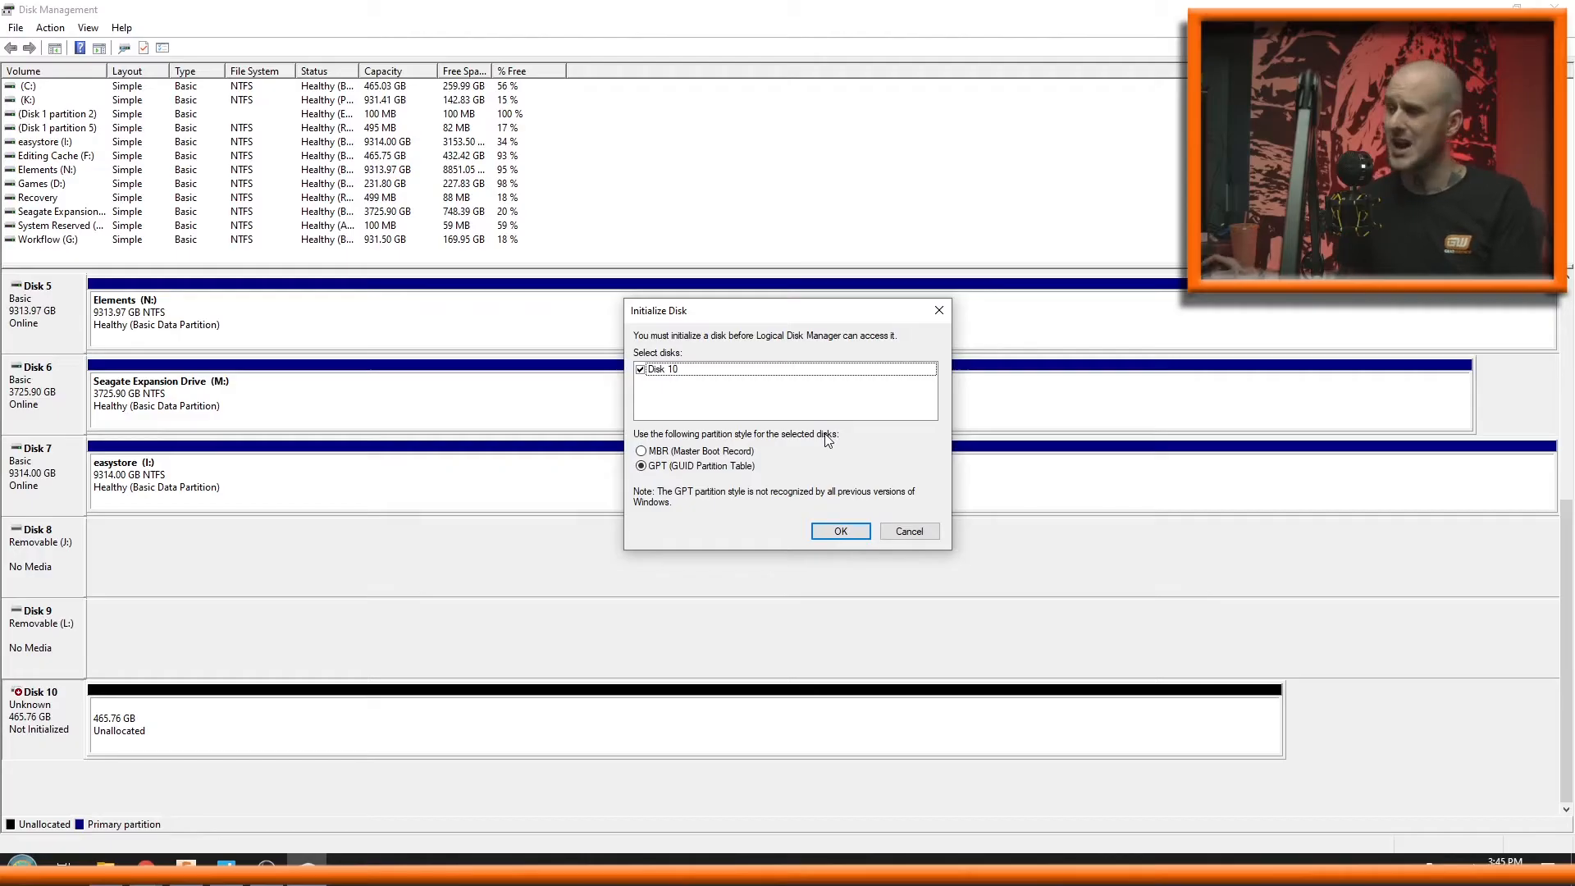
# Initialize Disk 10 as GPT and bring up the context menu on its 465.75 GB unallocated space.
pyautogui.click(840, 530)
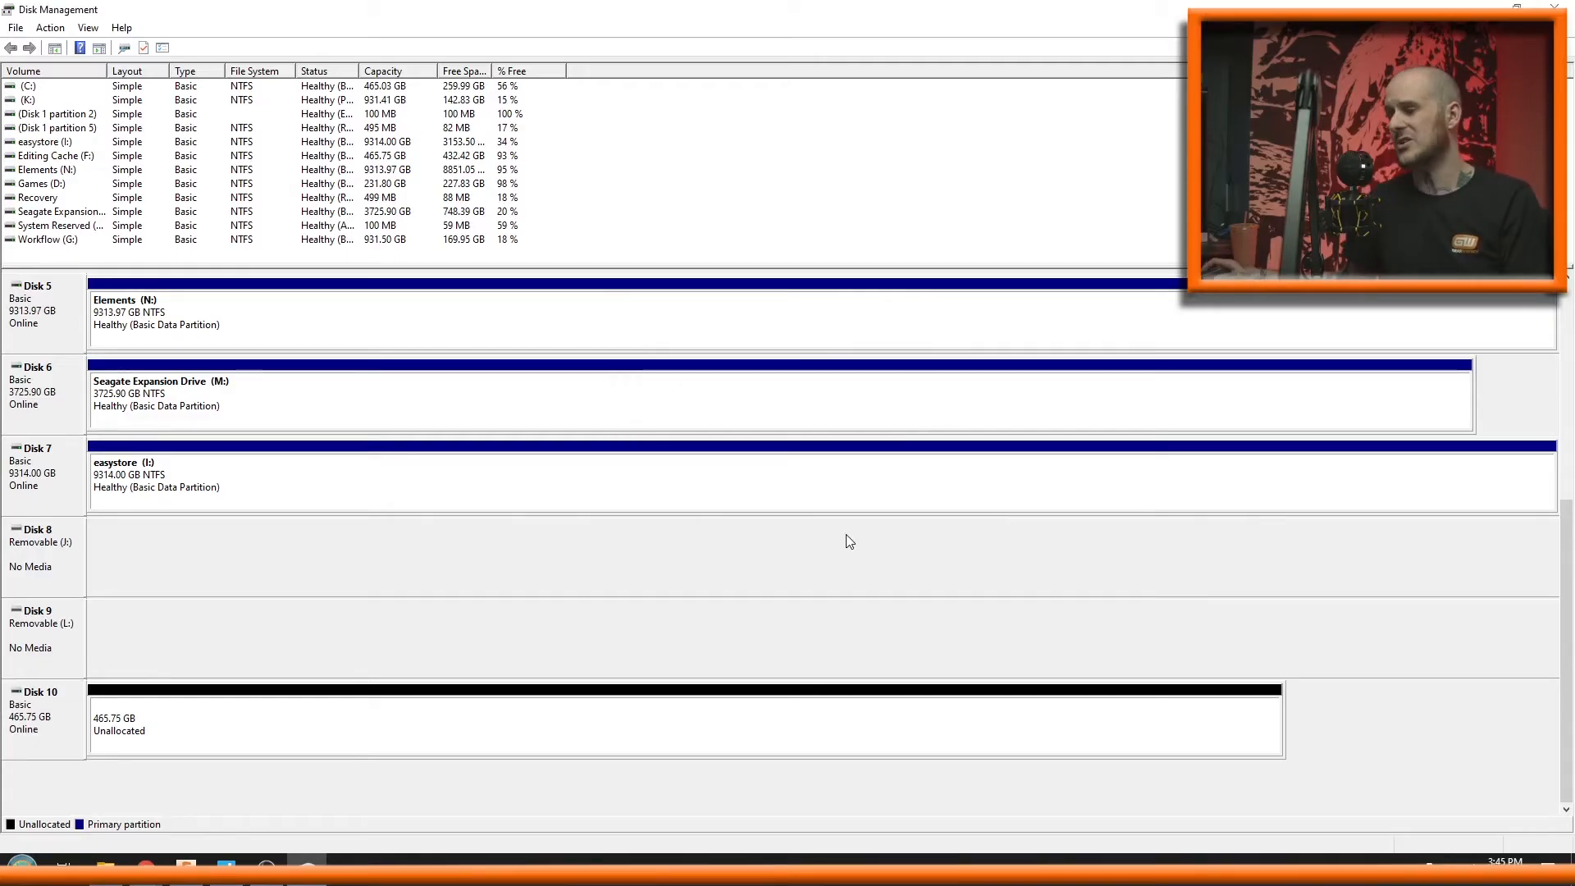
pyautogui.moveTo(177, 737)
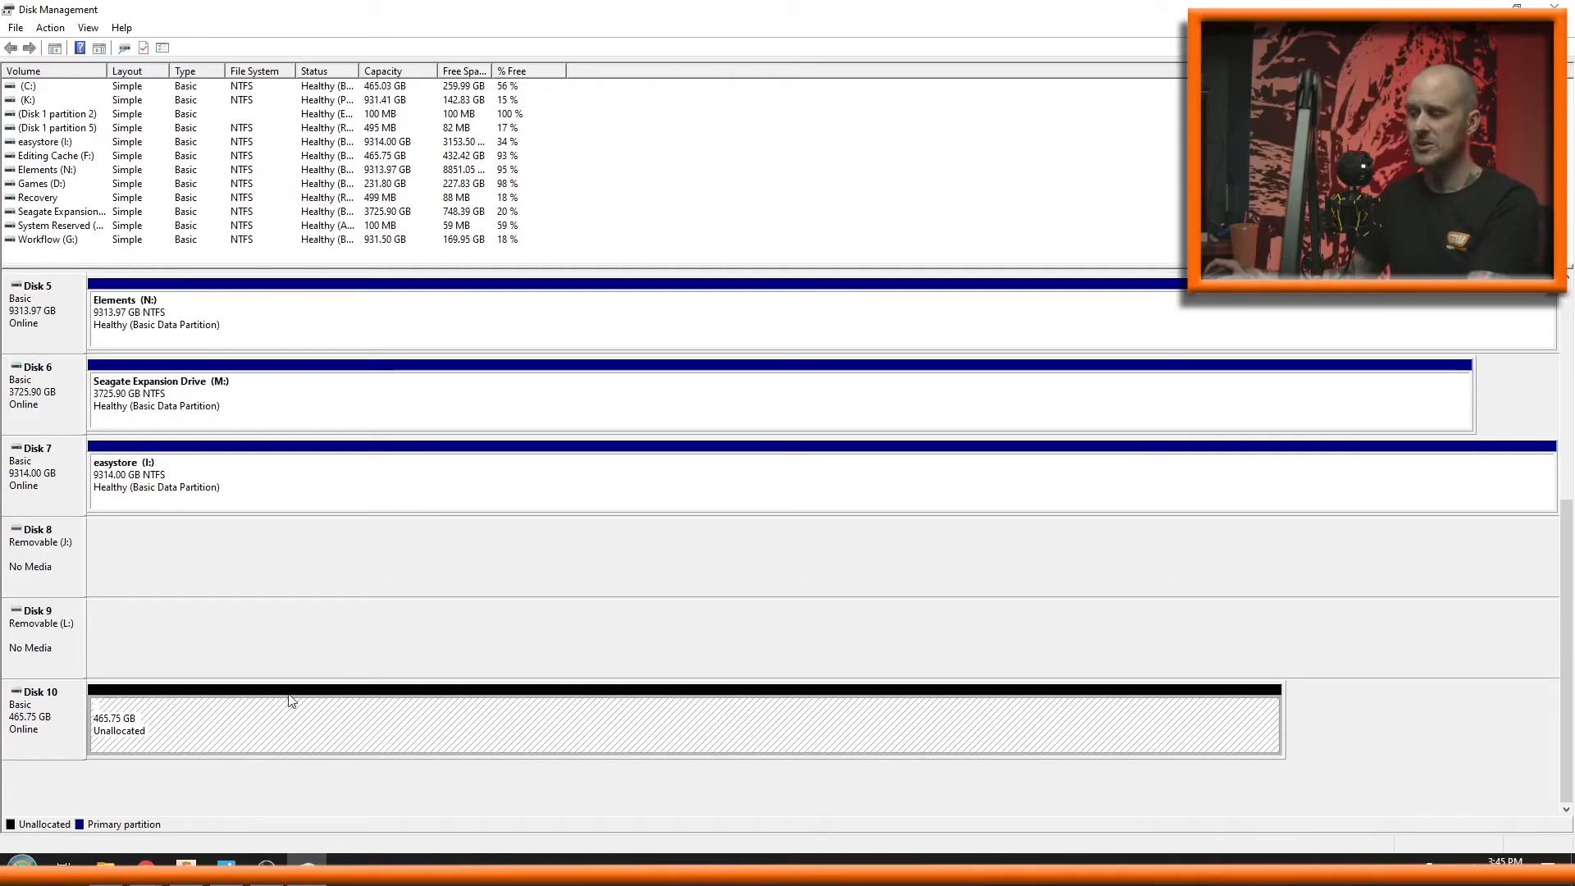
pyautogui.scroll(-3)
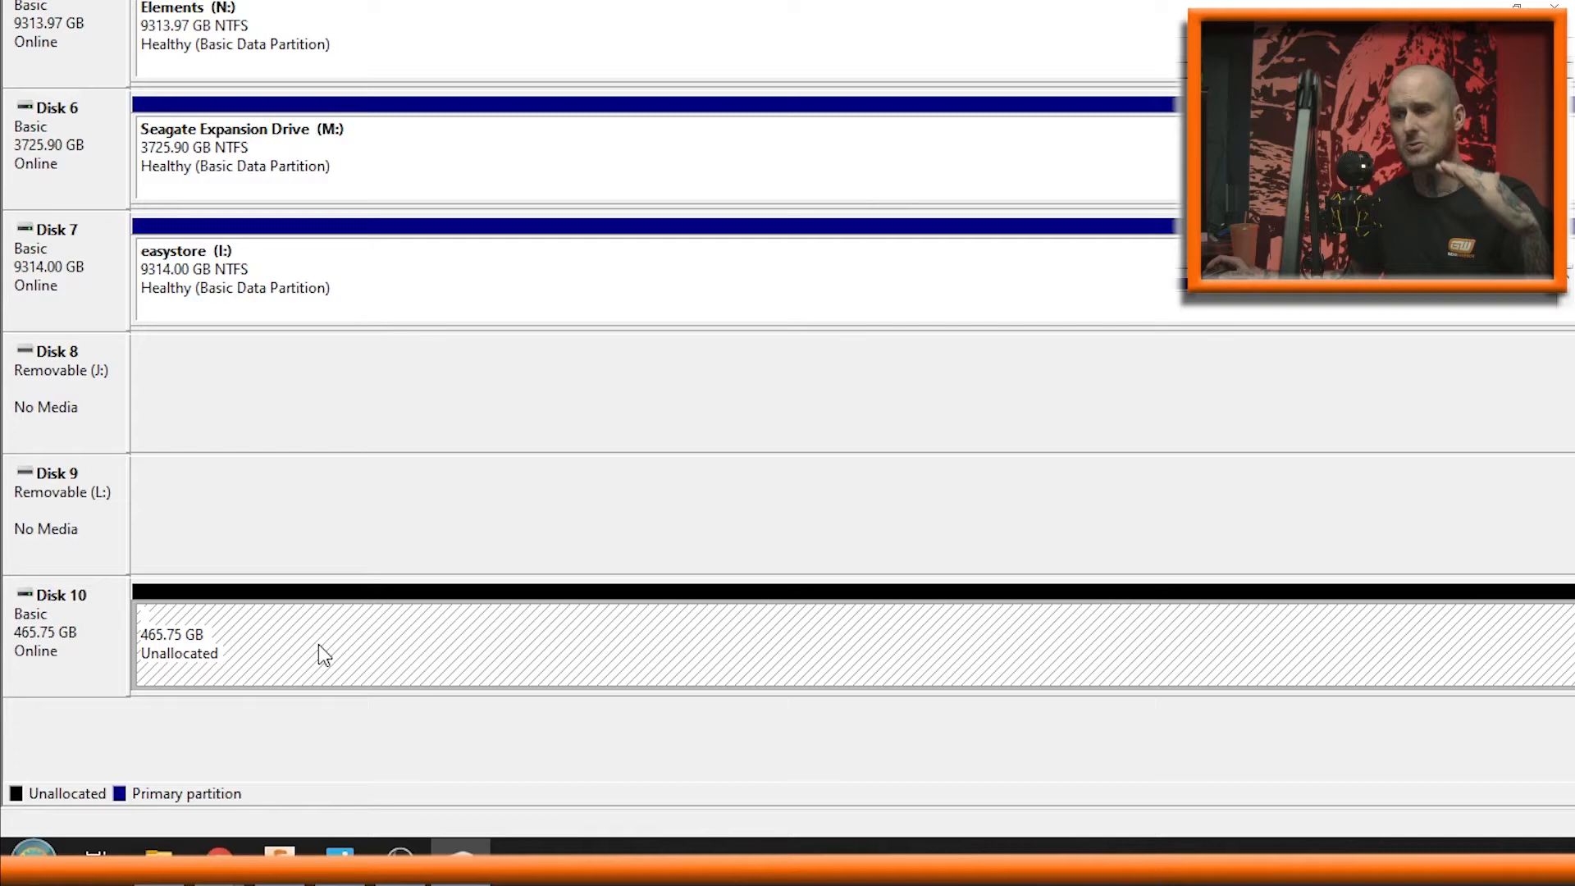
pyautogui.moveTo(364, 654)
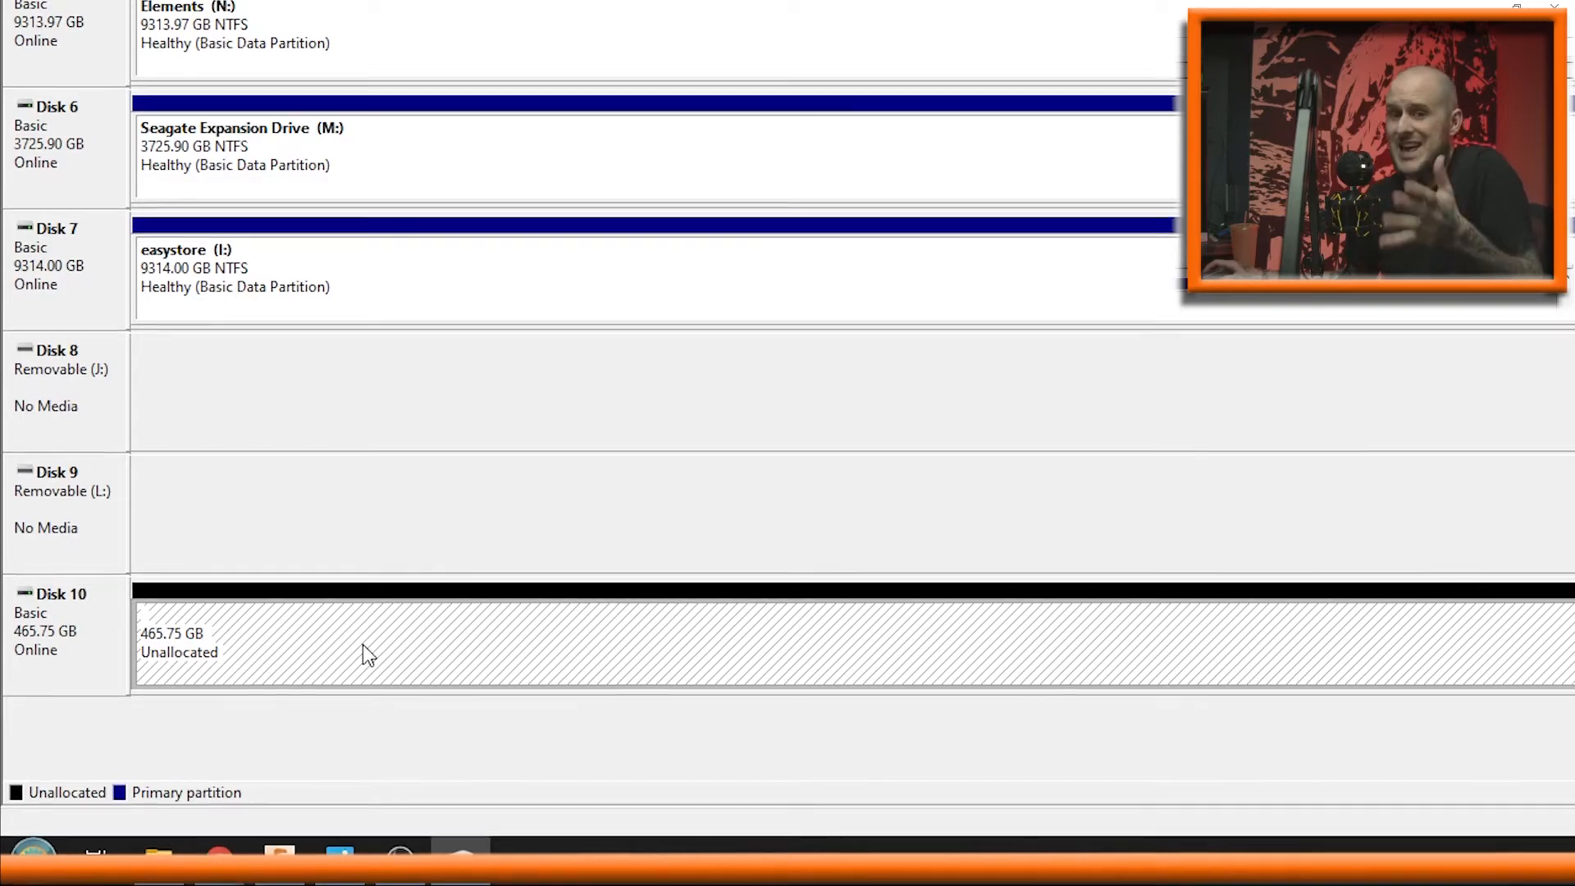
pyautogui.rightClick(366, 653)
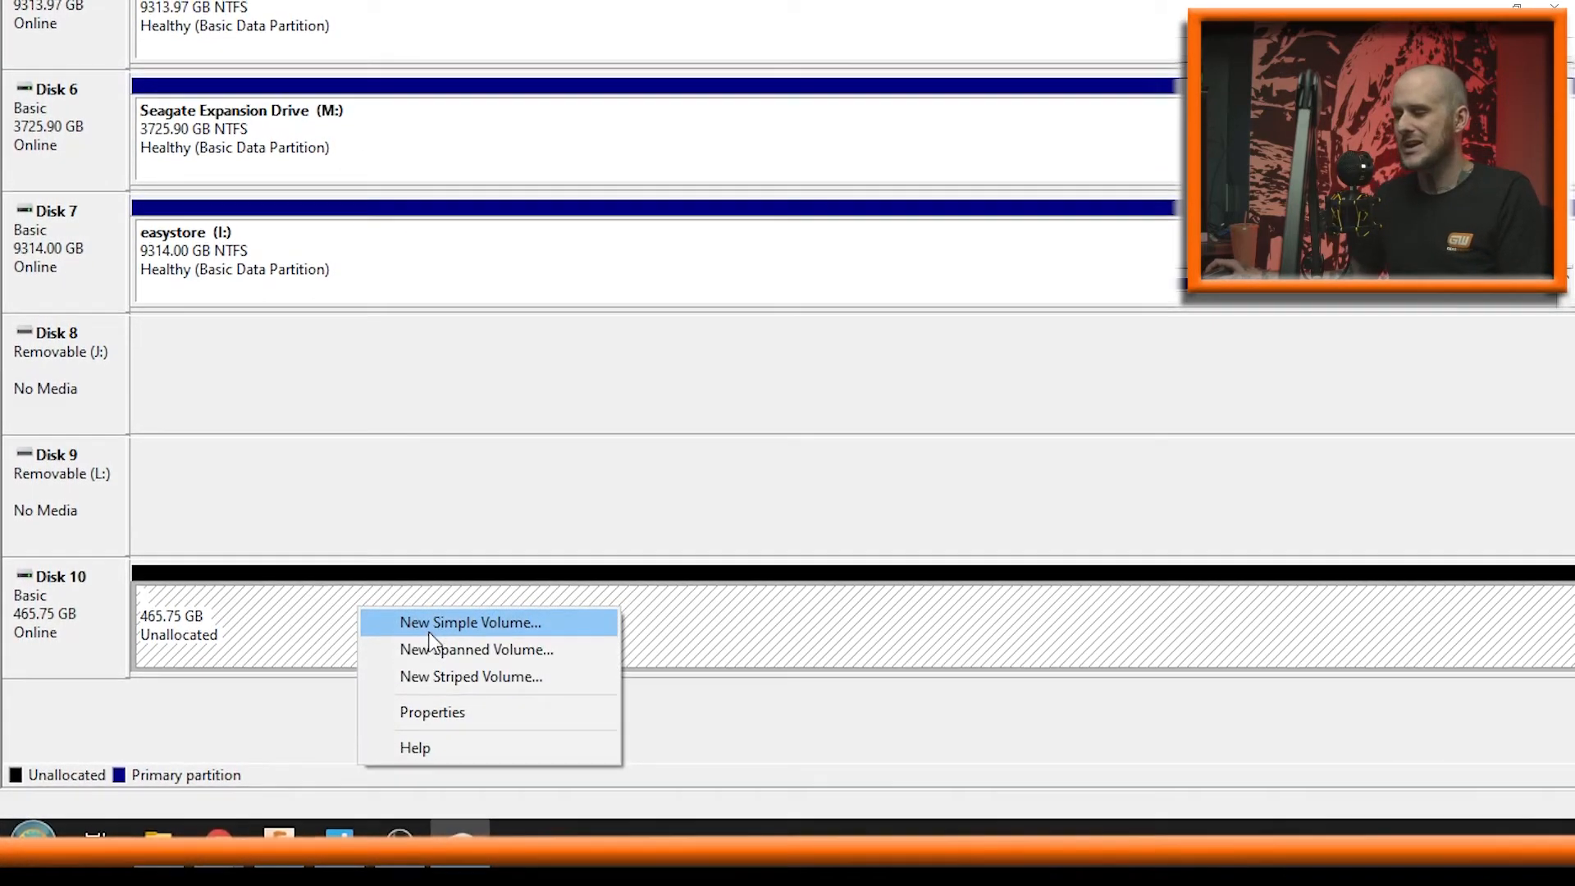
# Start a New Simple Volume on Disk 10 keeping the full 476923 MB size and drive letter H.
pyautogui.click(470, 622)
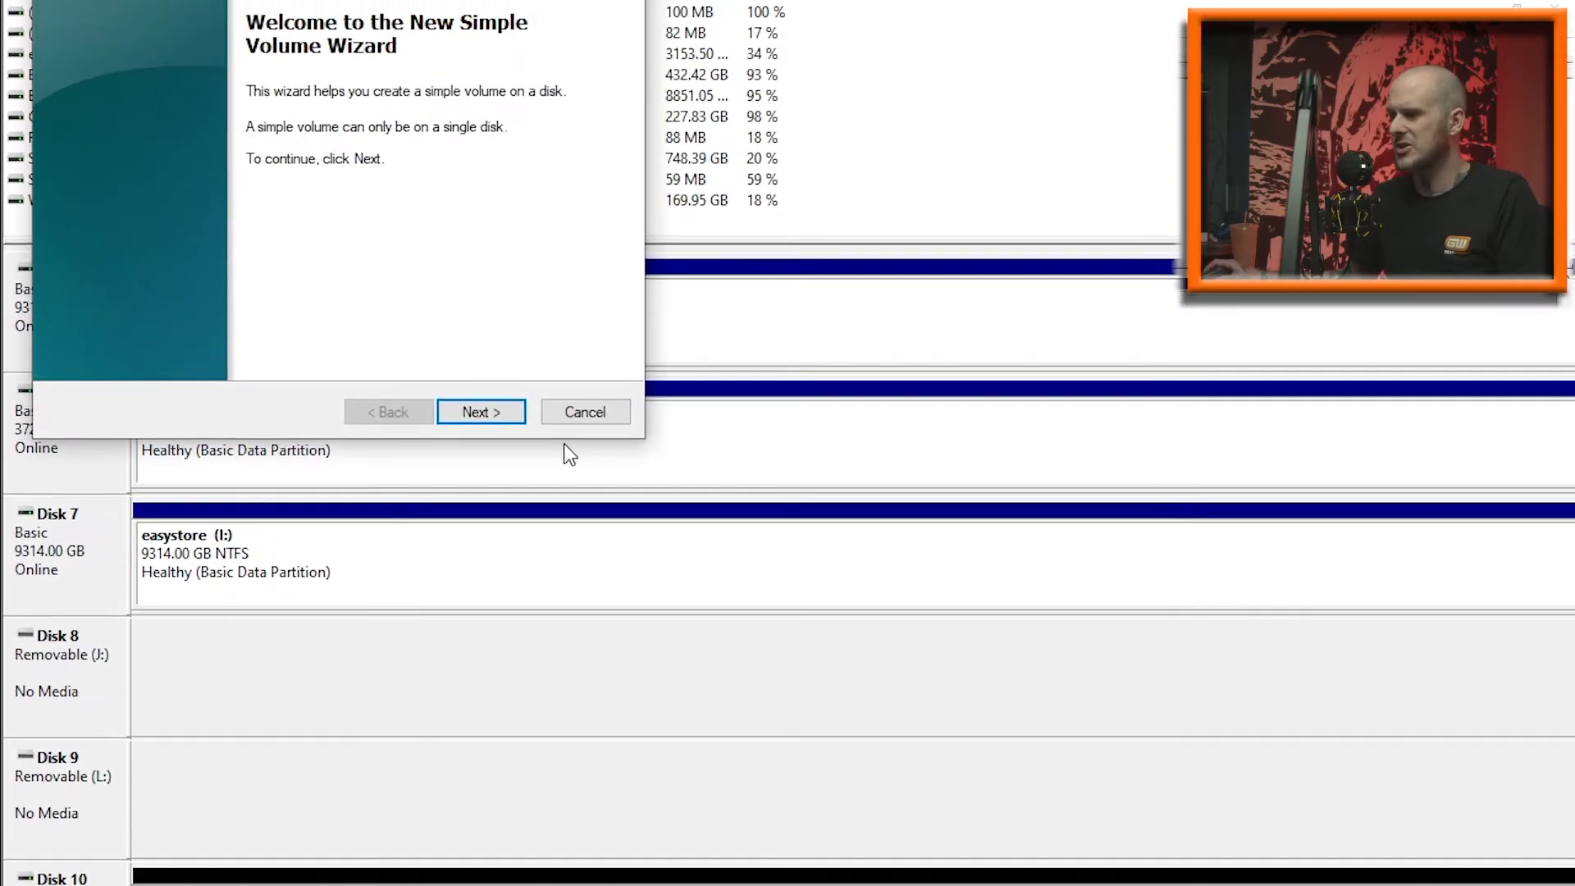
pyautogui.click(481, 412)
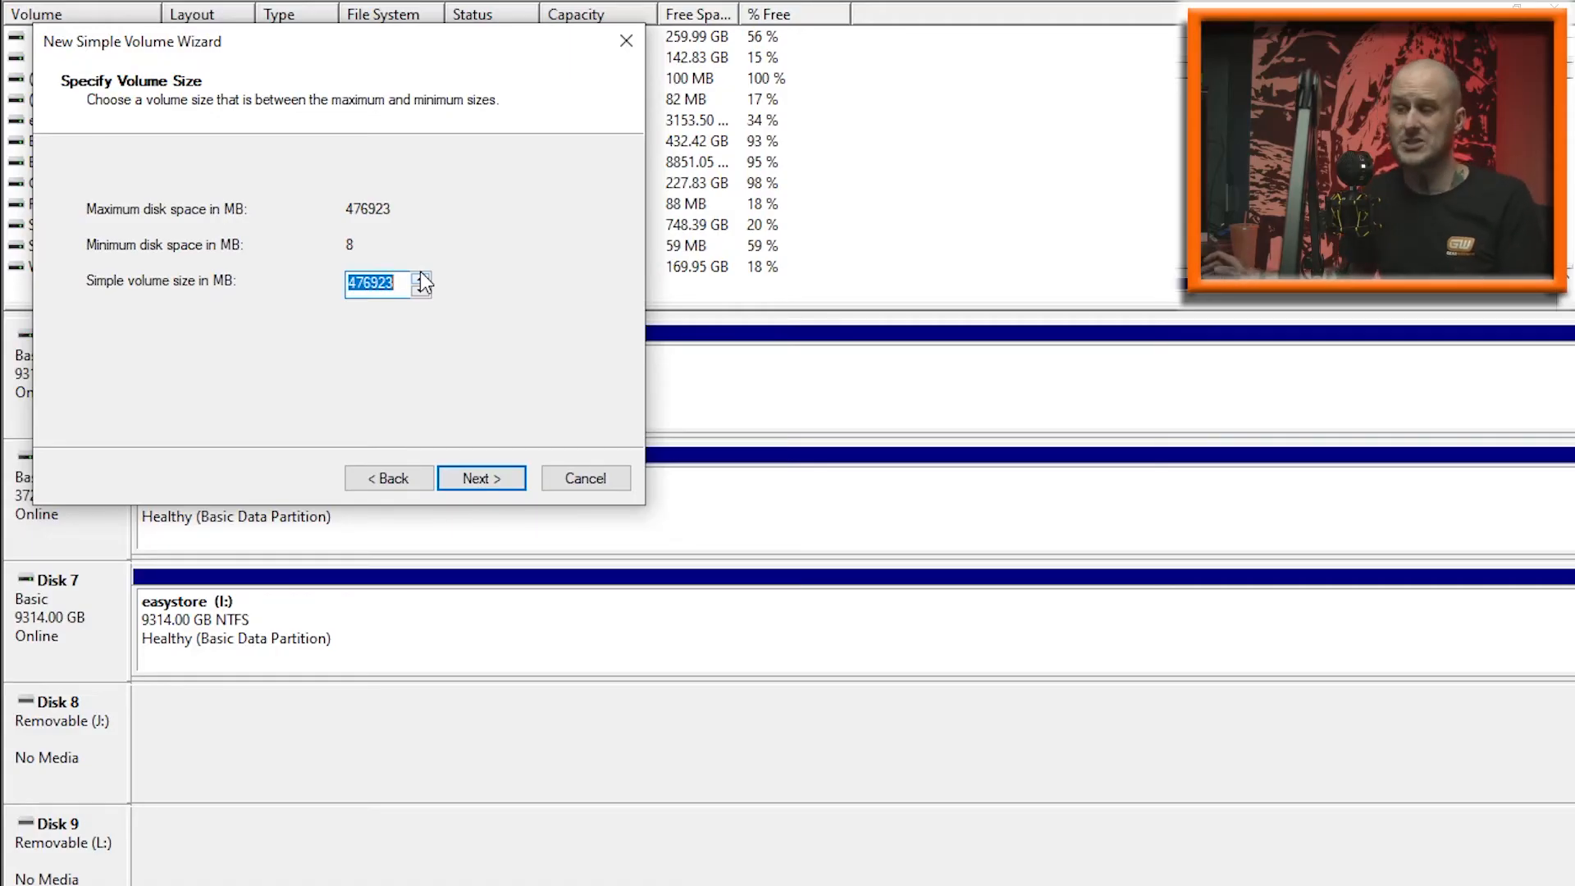
pyautogui.click(480, 478)
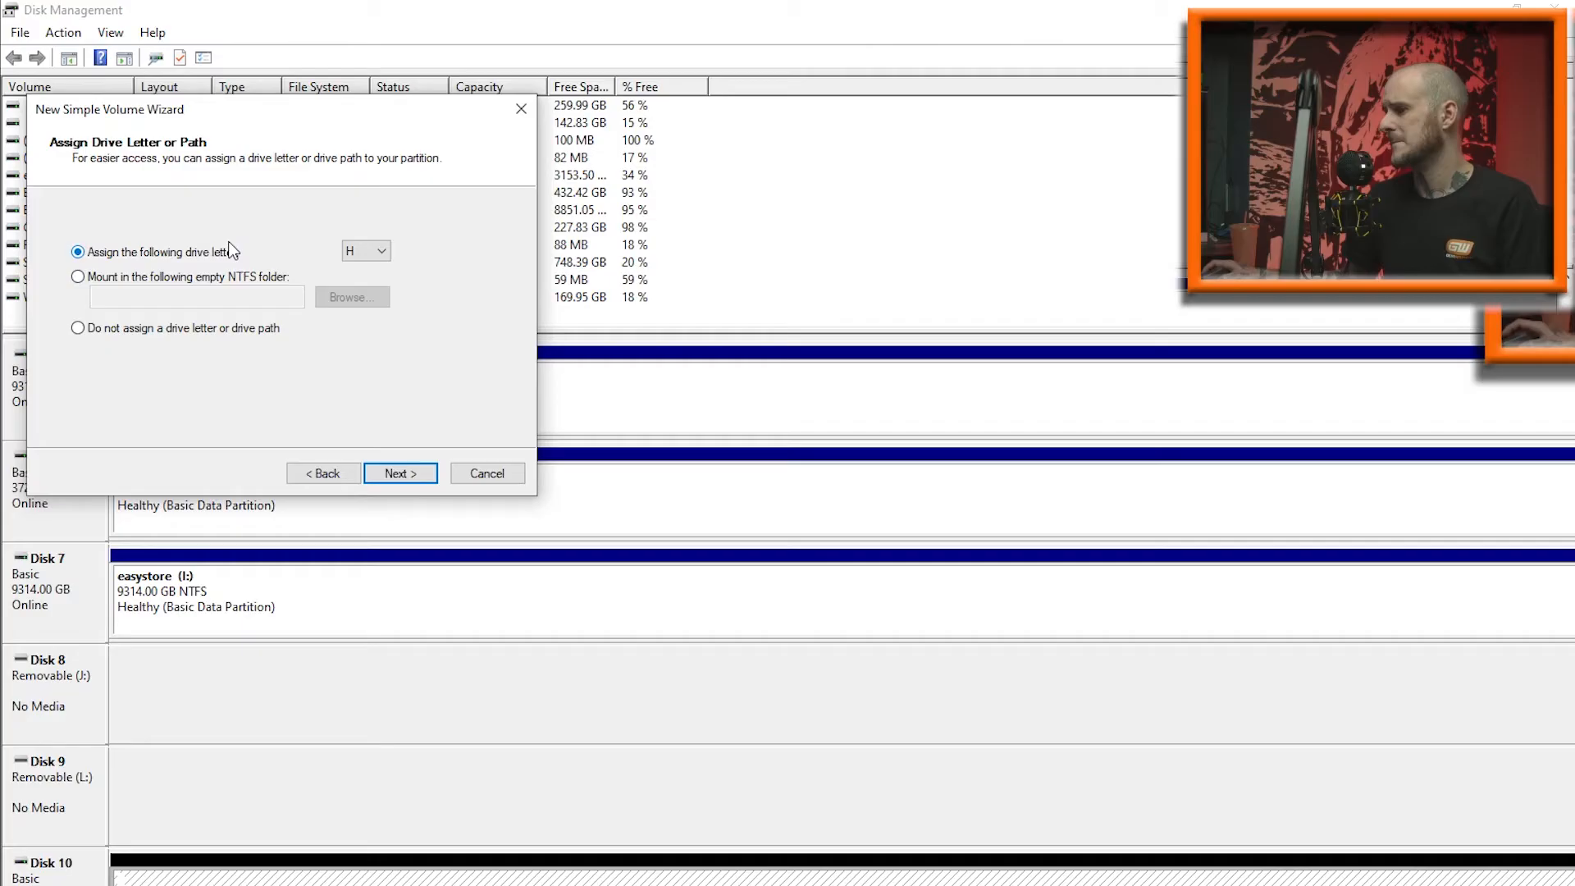
pyautogui.click(400, 472)
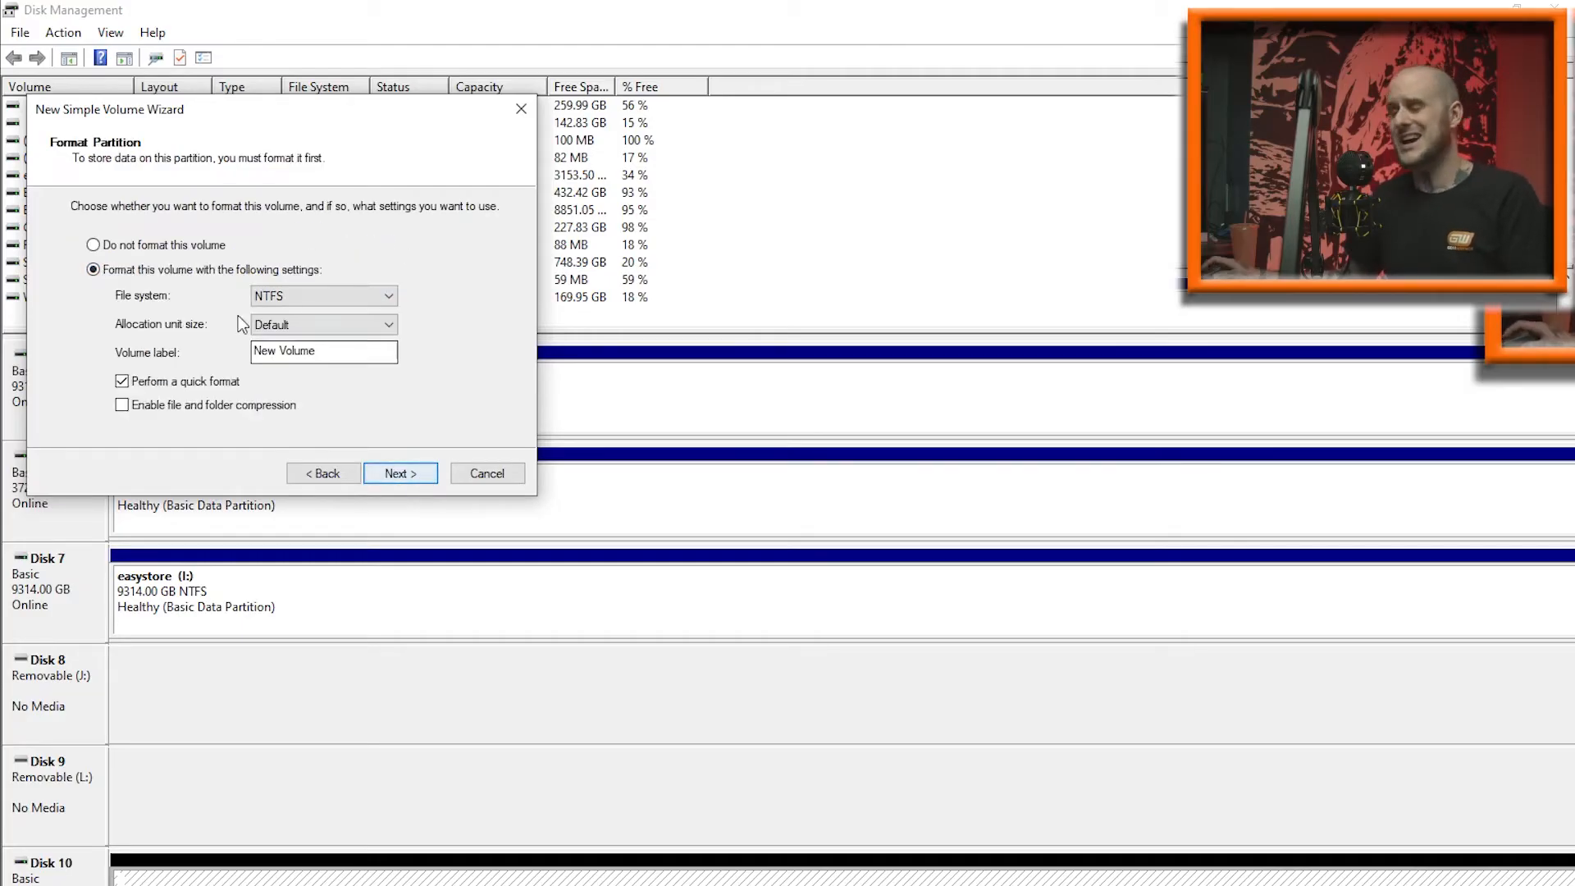
# Label the NTFS volume 'SSK 500GVB' and finish the wizard to begin formatting.
pyautogui.tripleClick(323, 351)
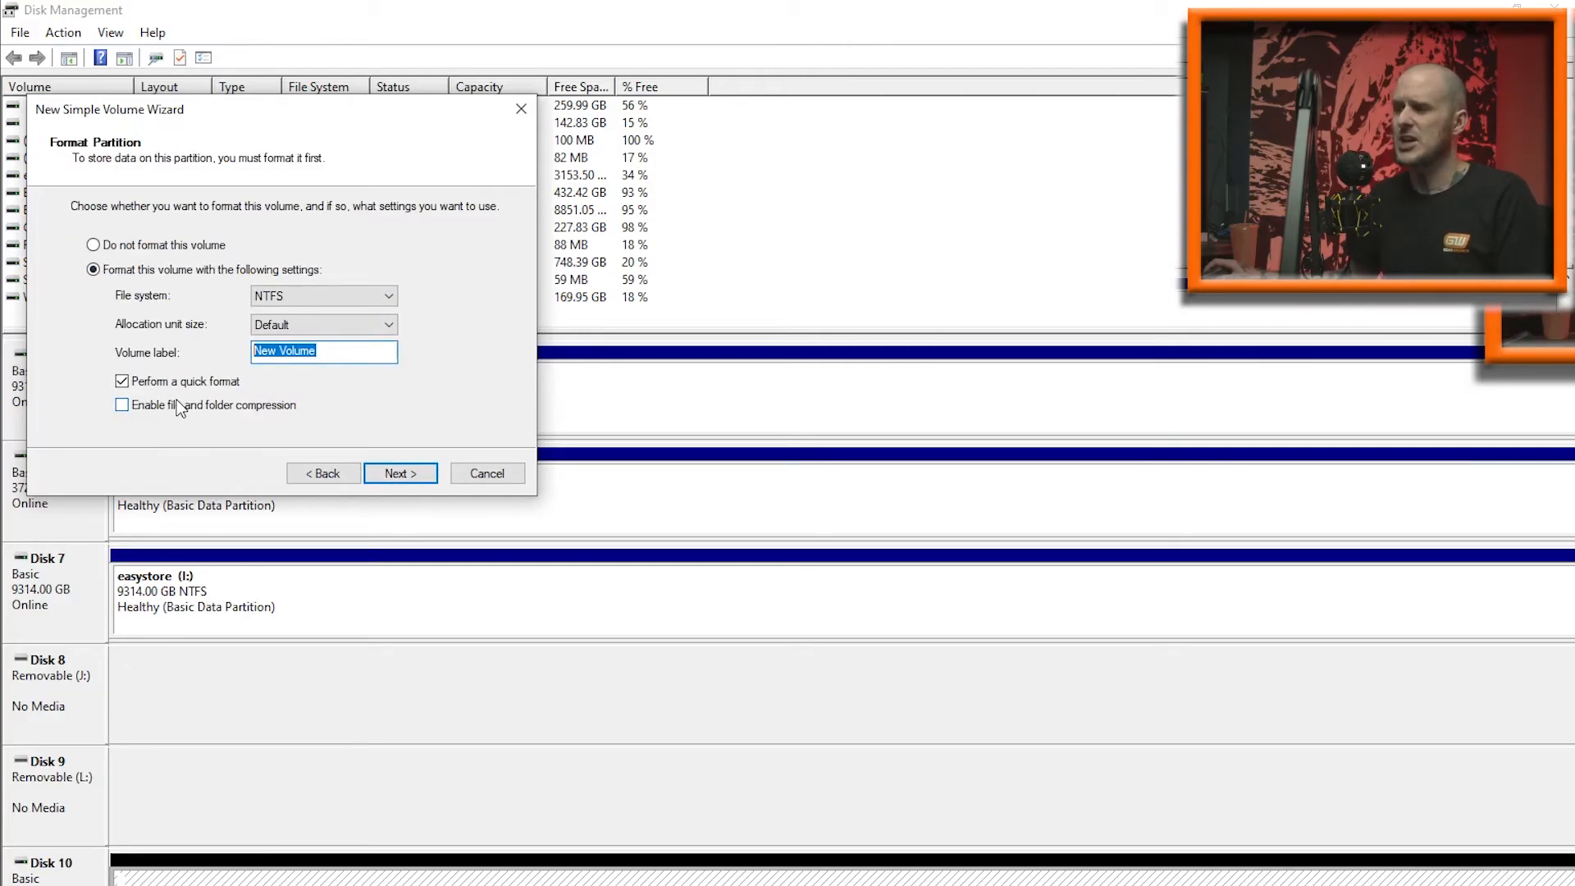
pyautogui.write('SSK')
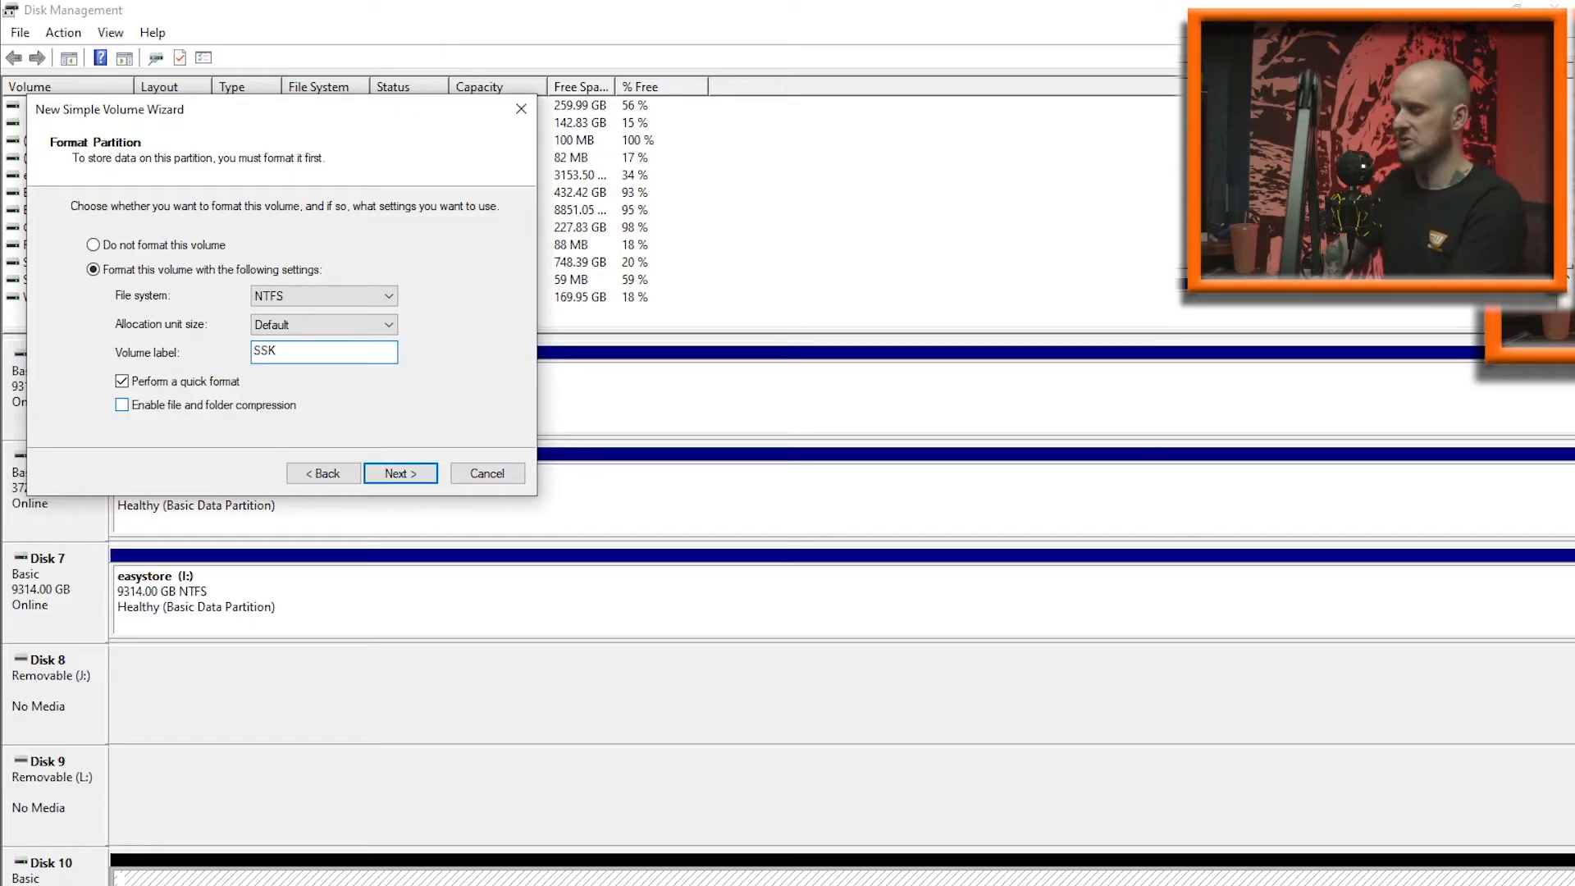
pyautogui.write('500GVB')
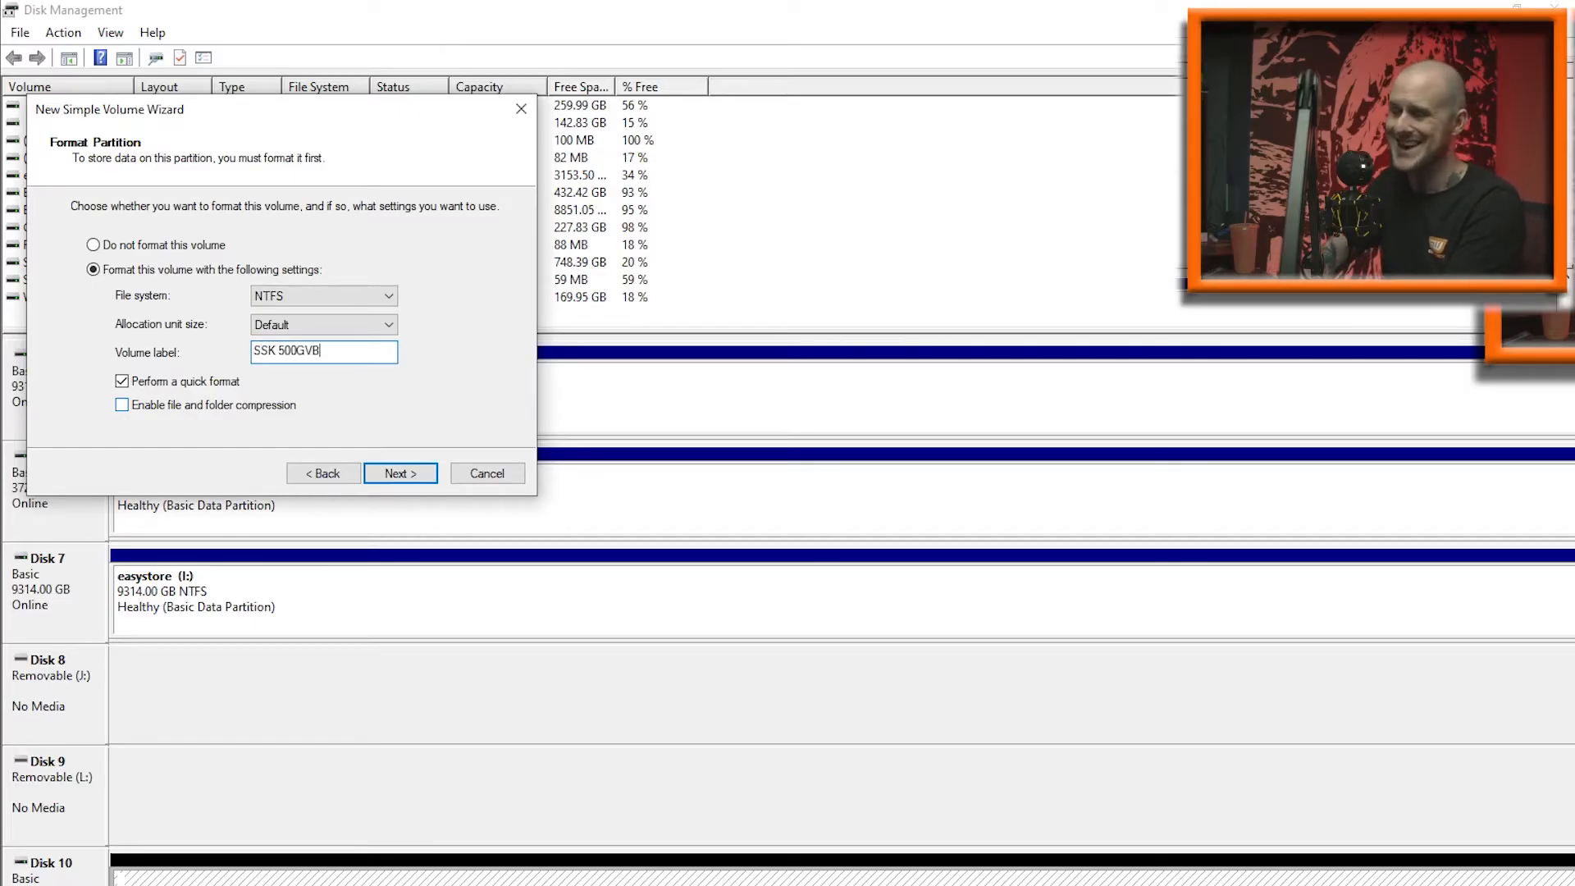
pyautogui.click(400, 472)
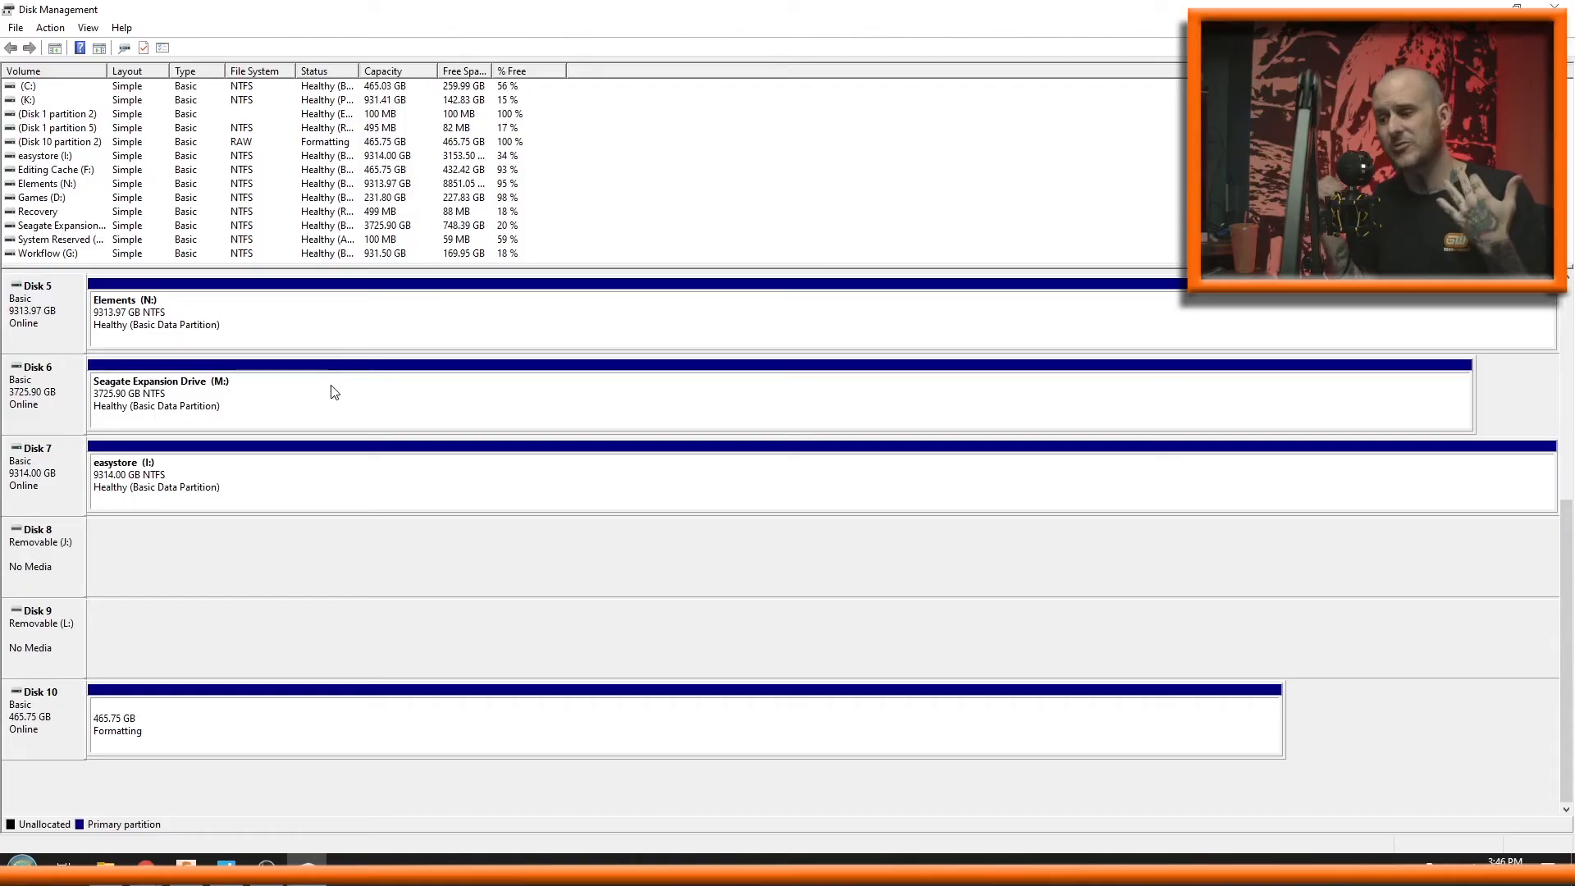
pyautogui.moveTo(379, 429)
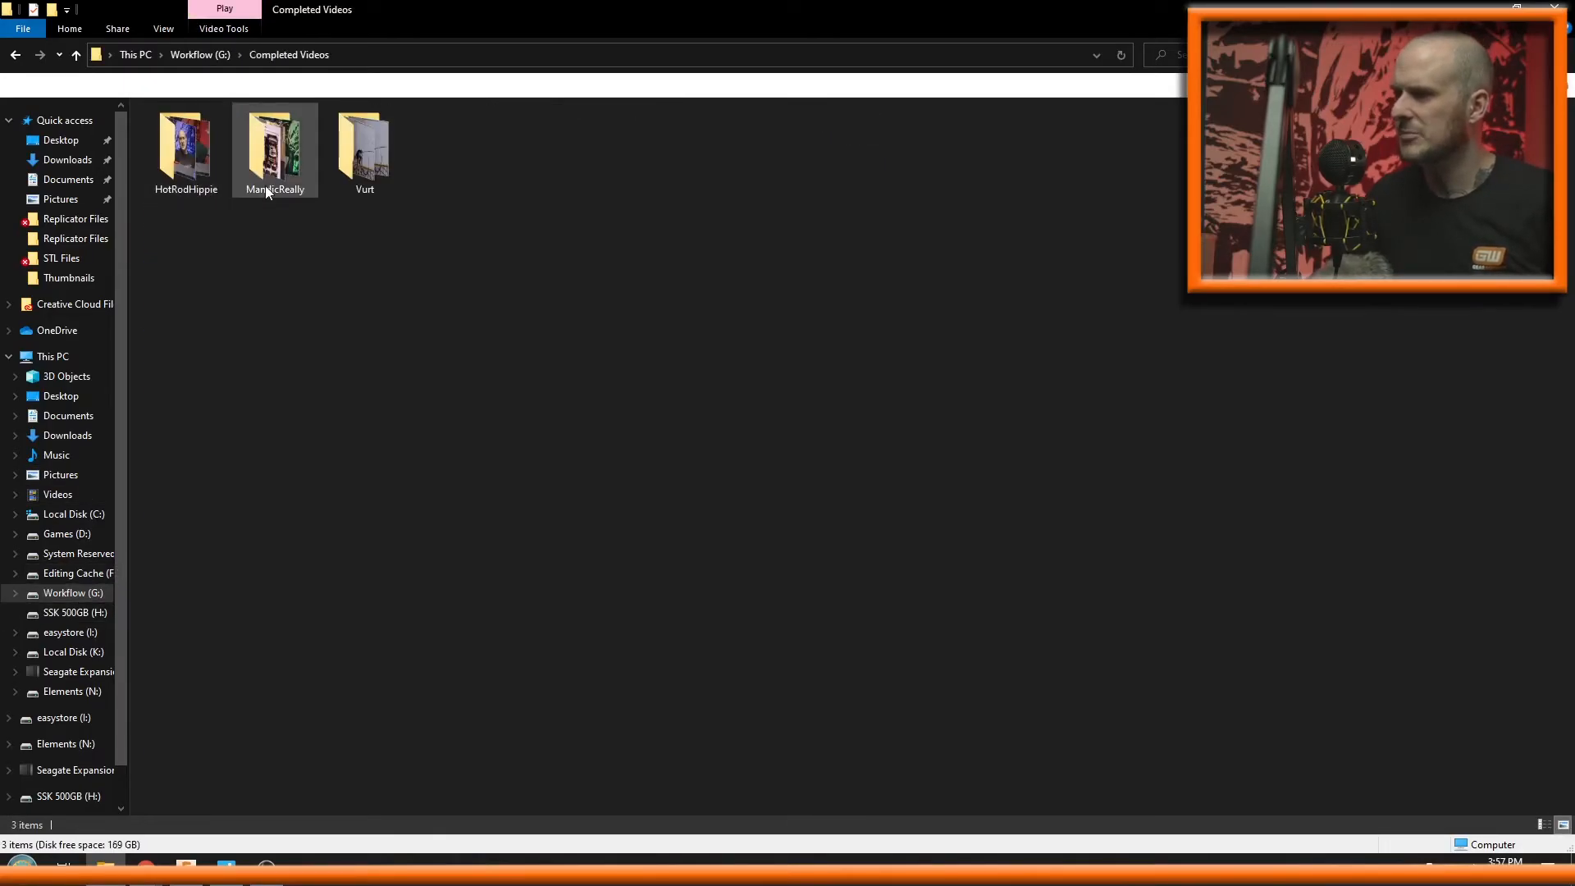
# Select the 3080Install video in HotRodHippie, then navigate back up to the top of Workflow (G:).
pyautogui.doubleClick(186, 146)
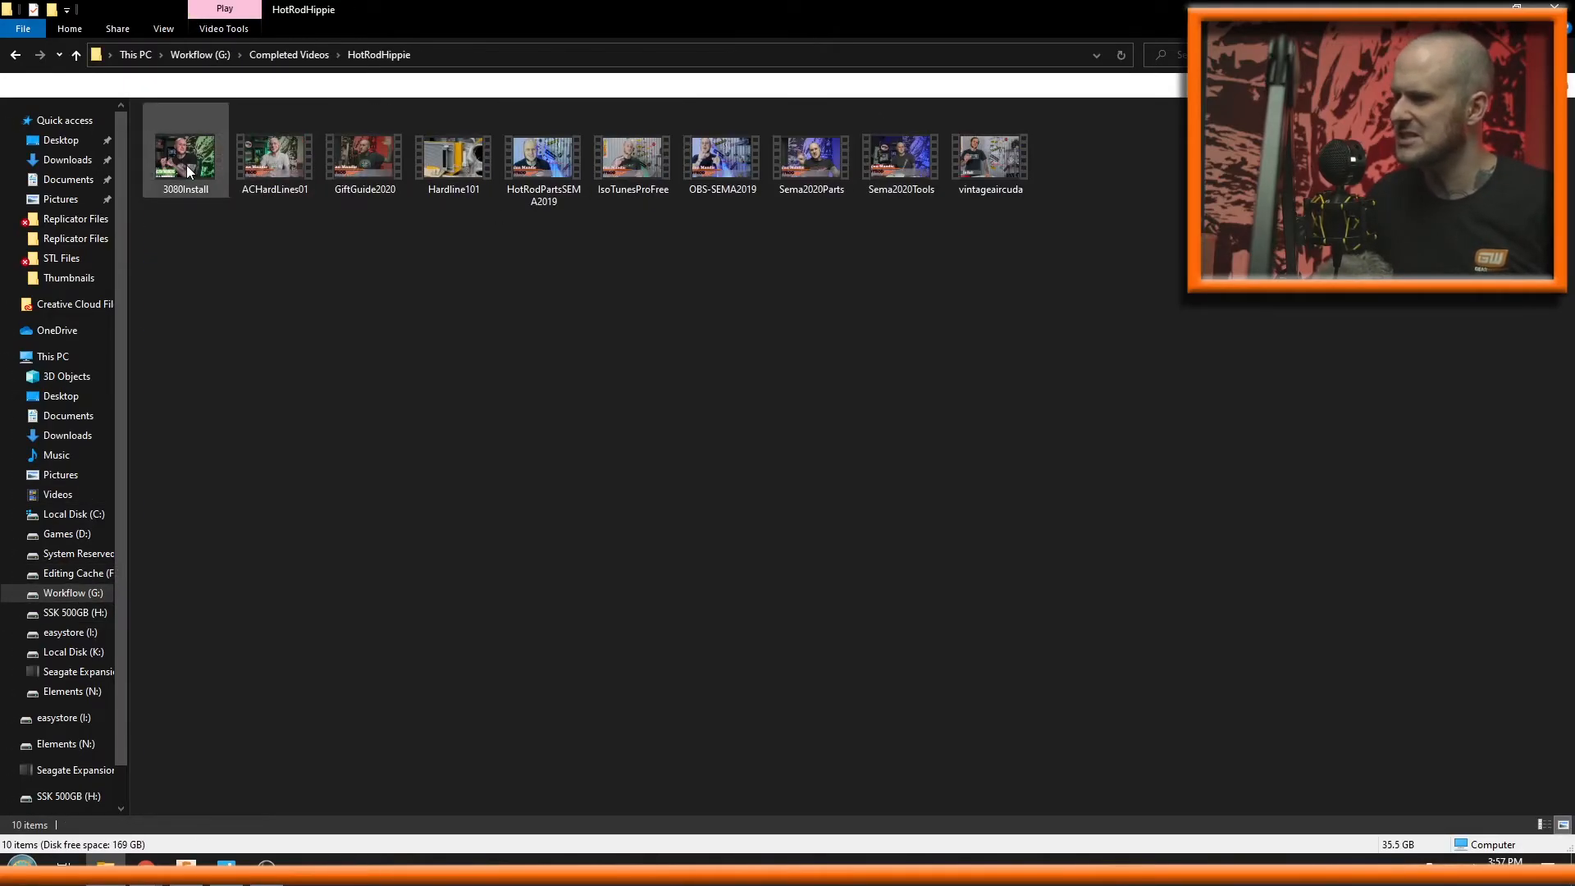
pyautogui.click(185, 156)
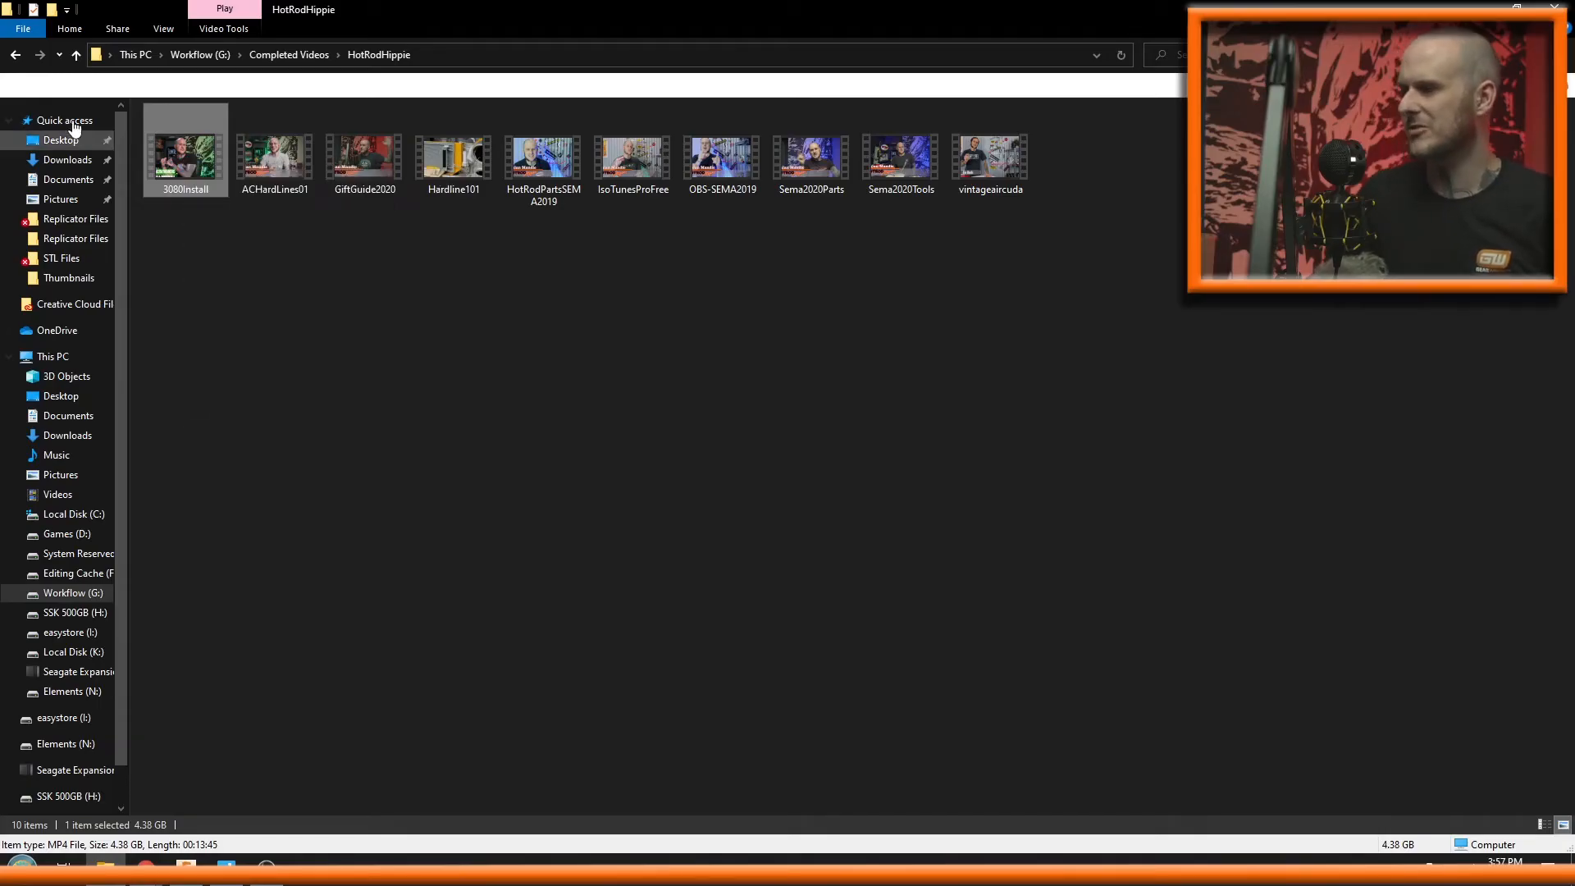
pyautogui.click(75, 54)
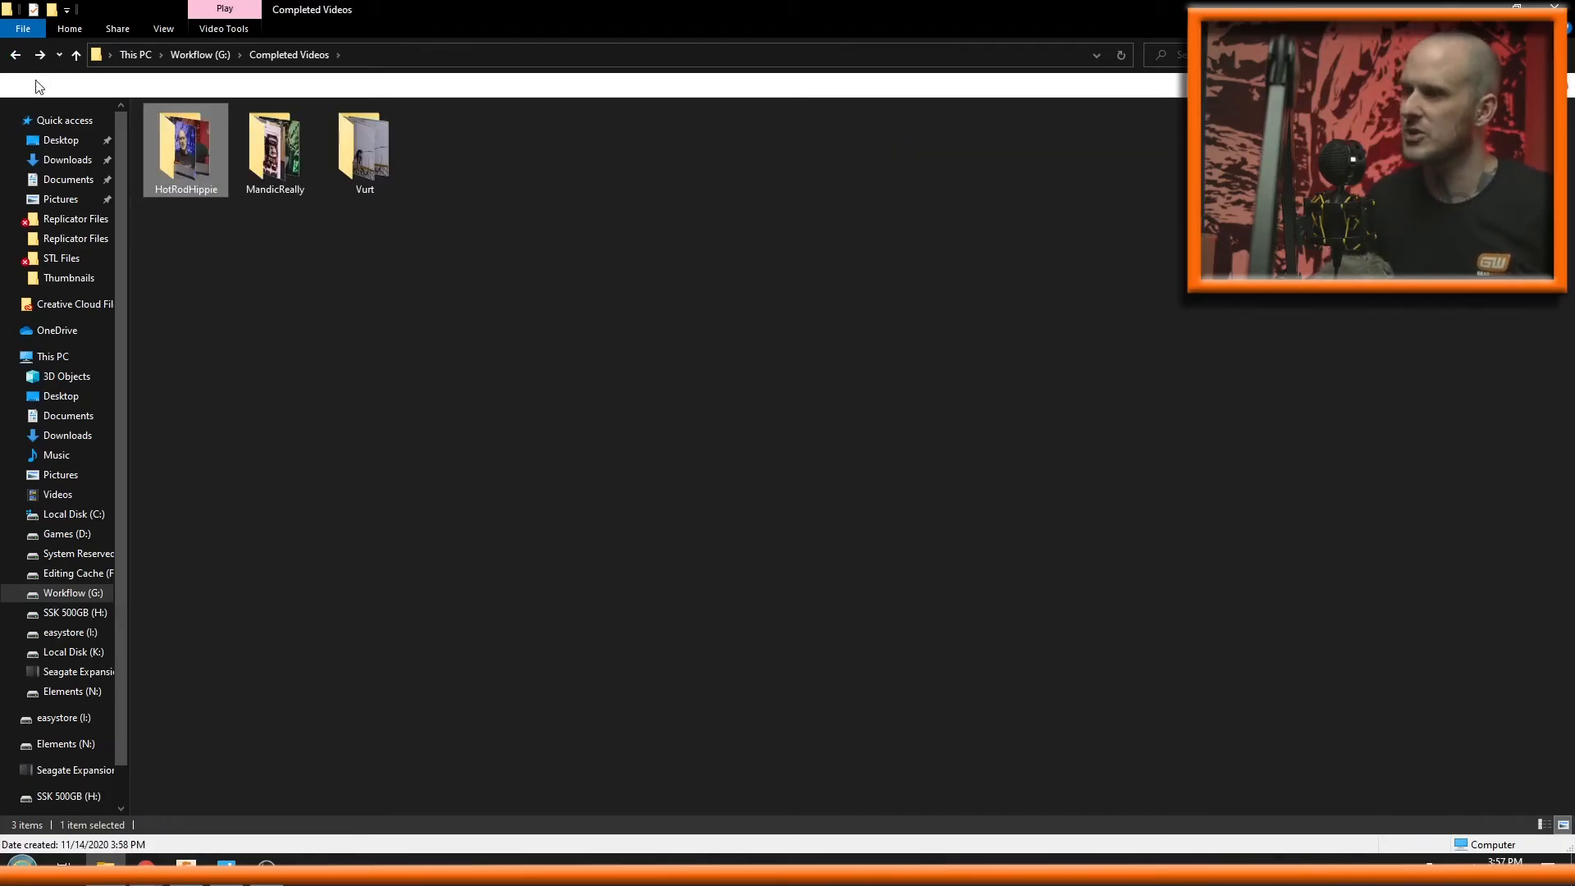
pyautogui.click(75, 56)
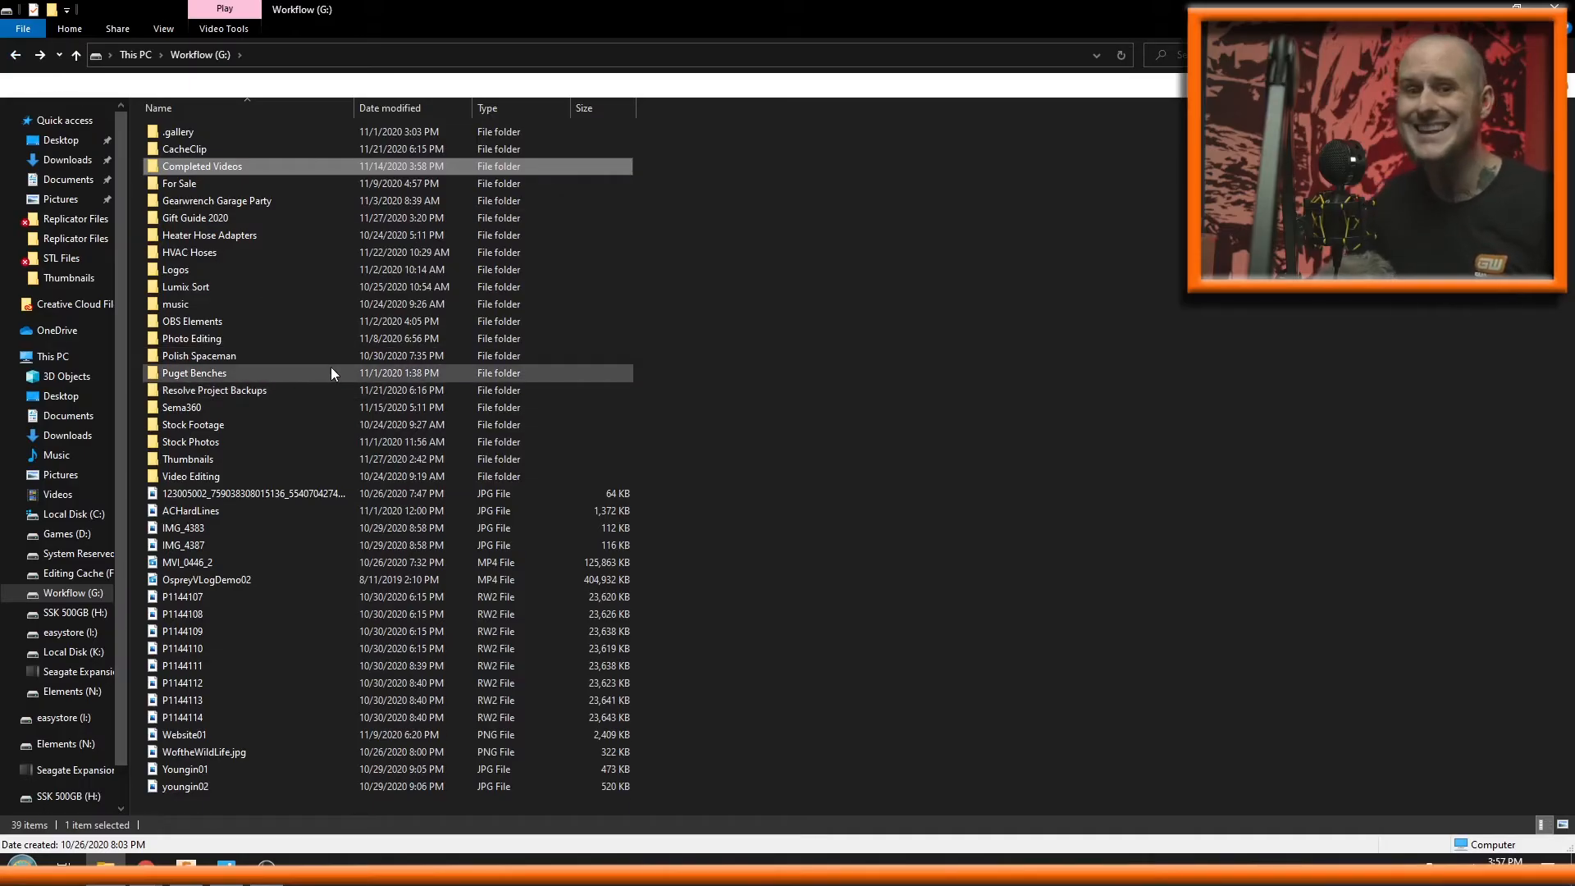
pyautogui.moveTo(361, 379)
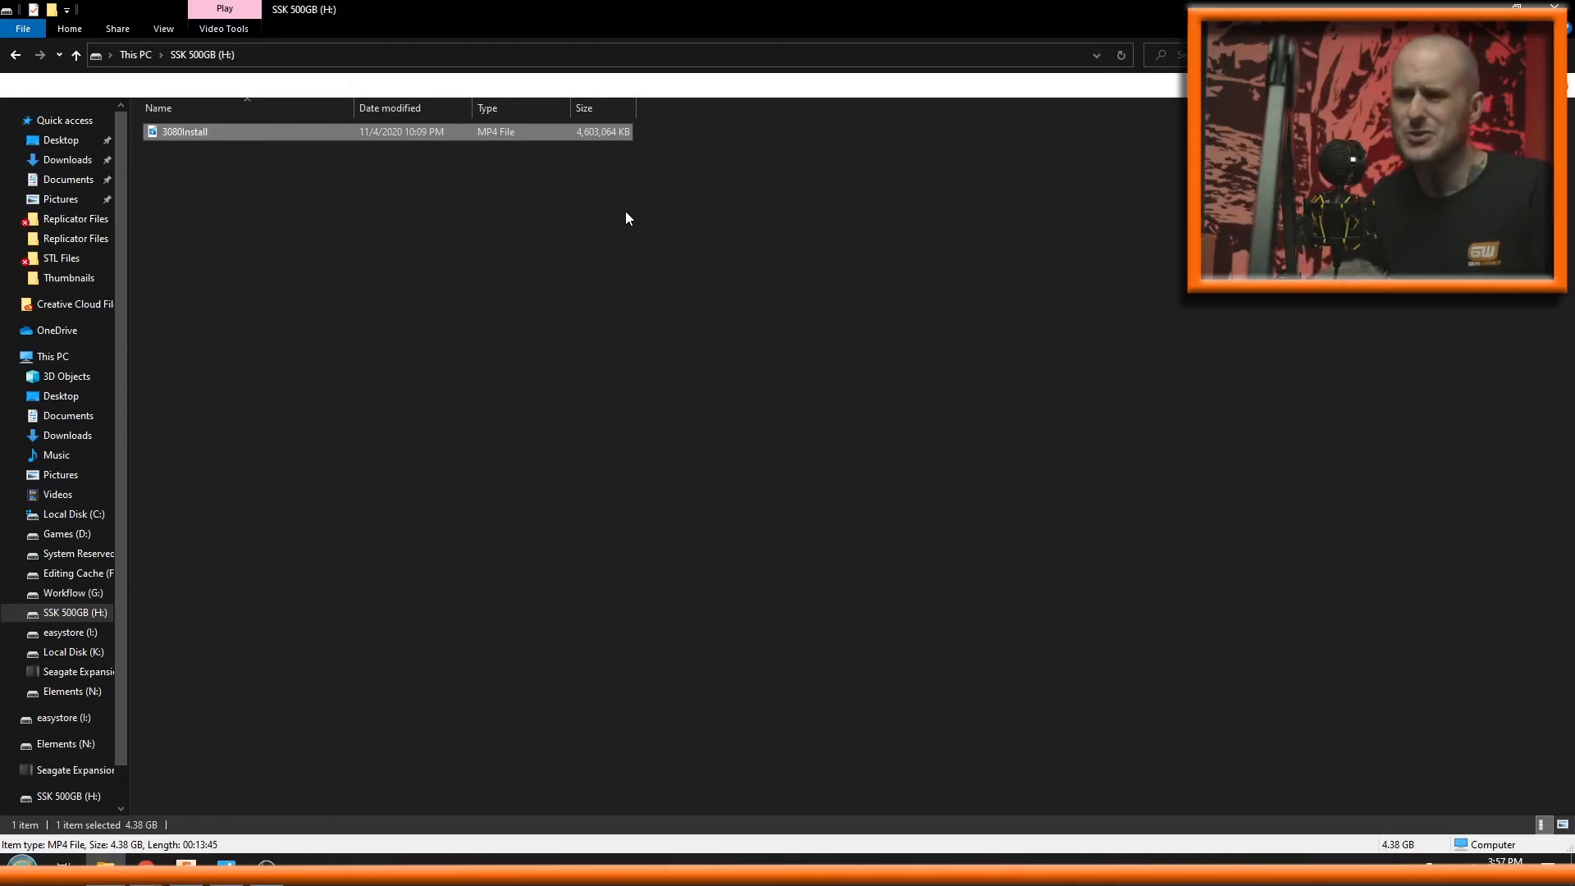
pyautogui.moveTo(822, 33)
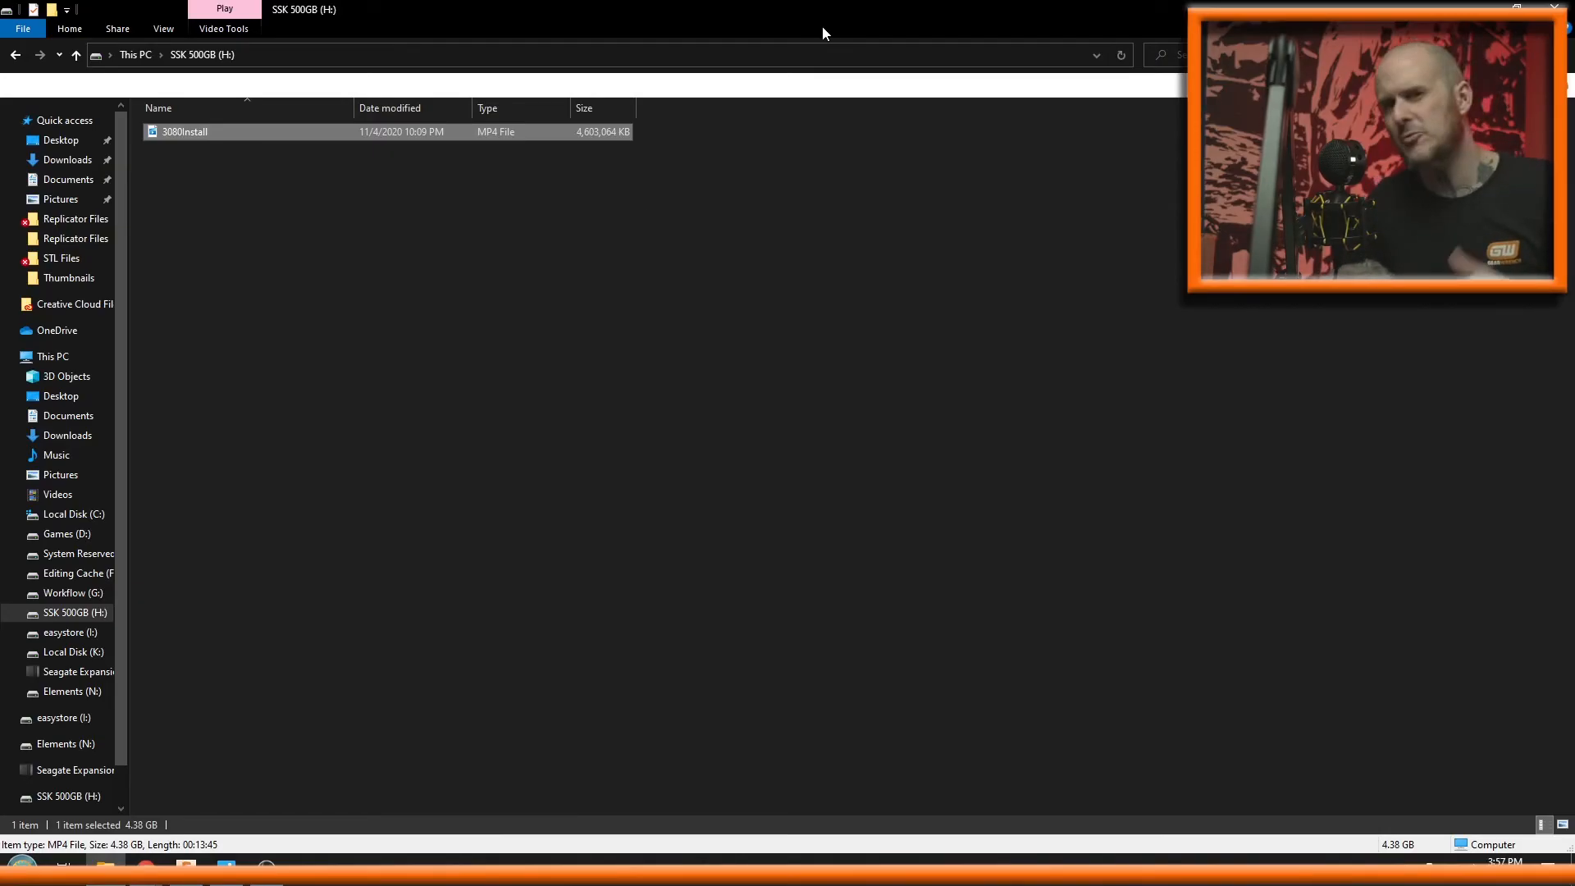
pyautogui.moveTo(227, 799)
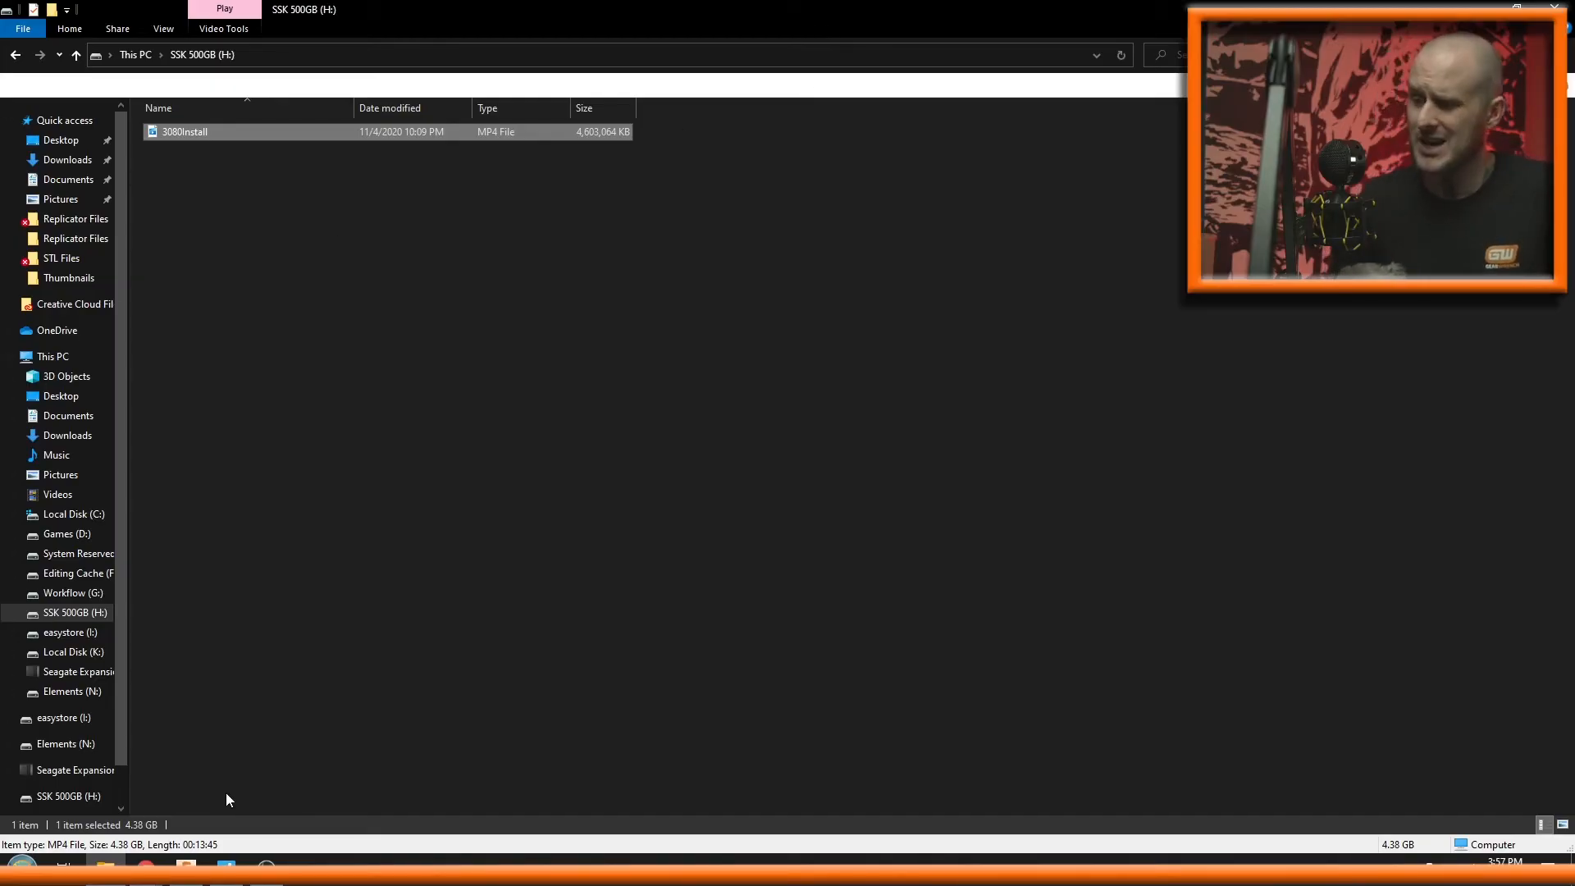